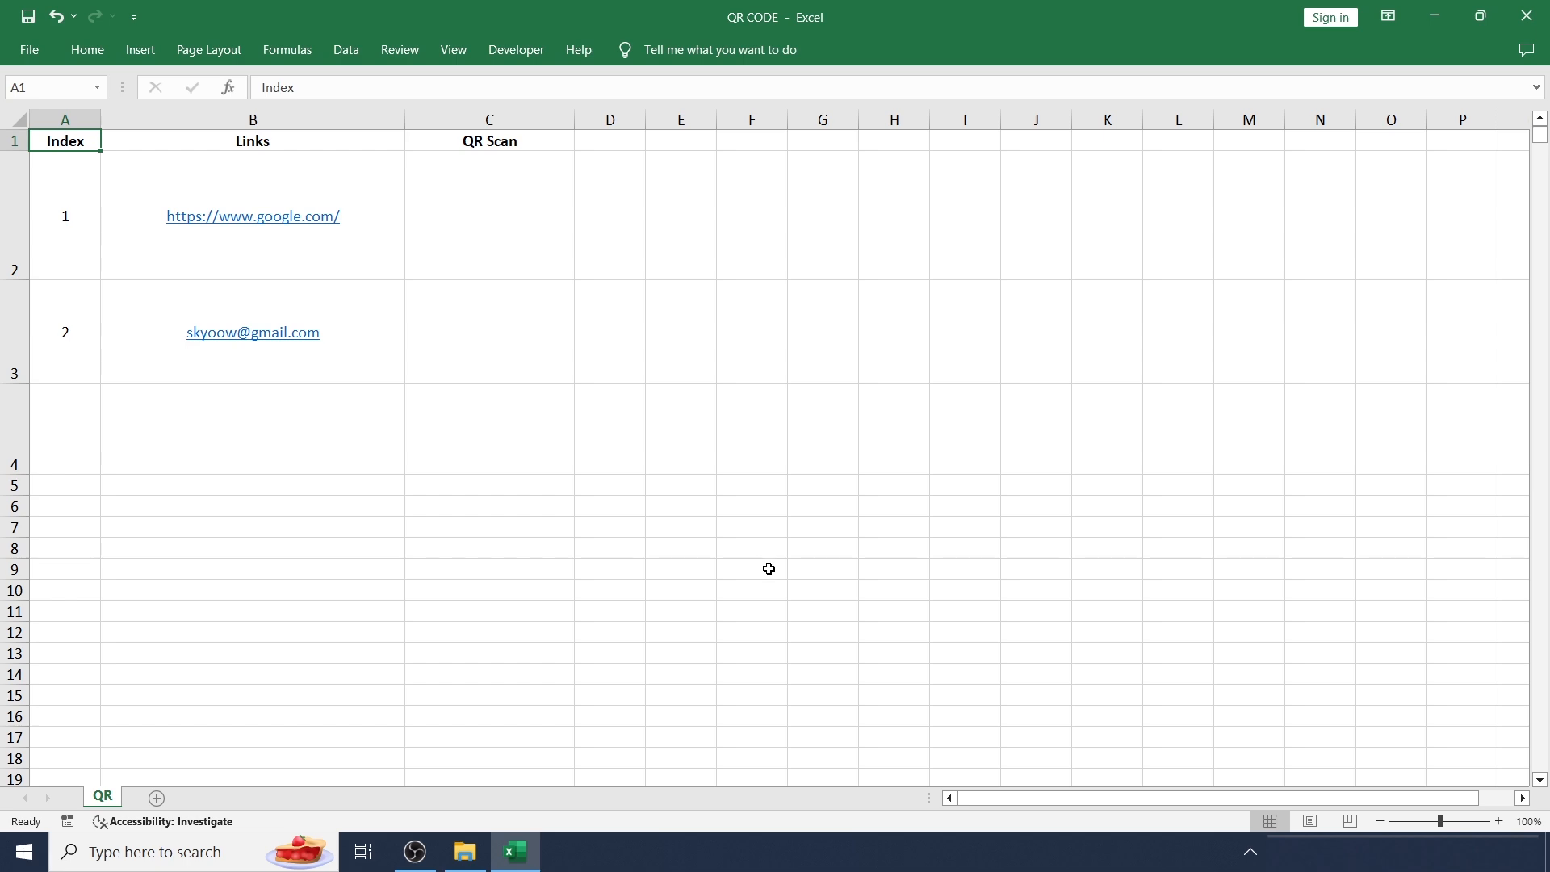
# - Show Excel's installed and popular add-ins list from the Home ribbon
pyautogui.click(87, 50)
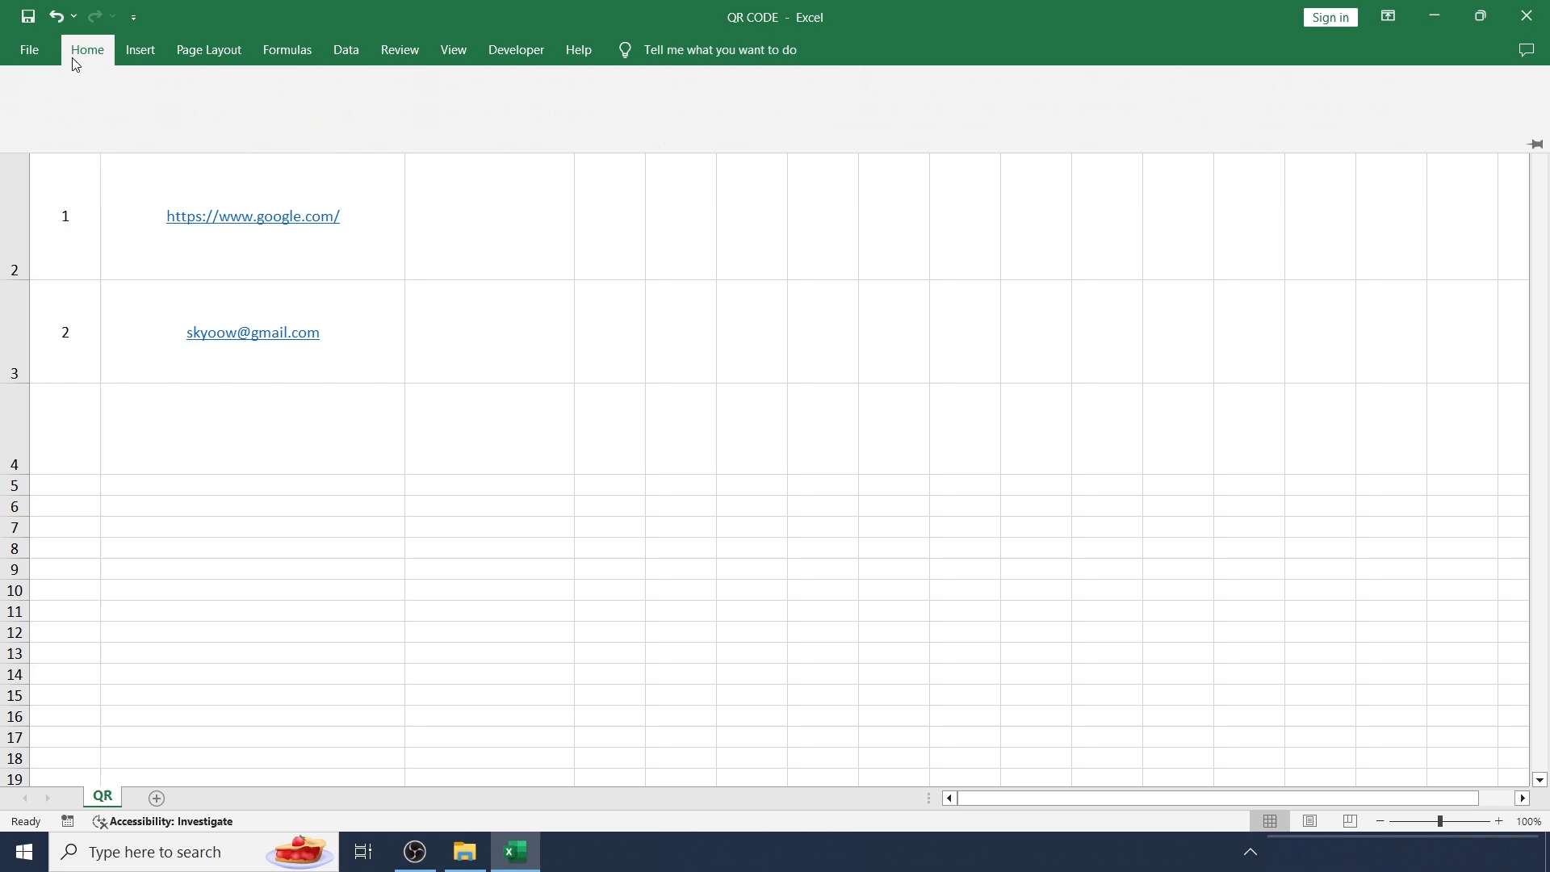
pyautogui.click(1401, 98)
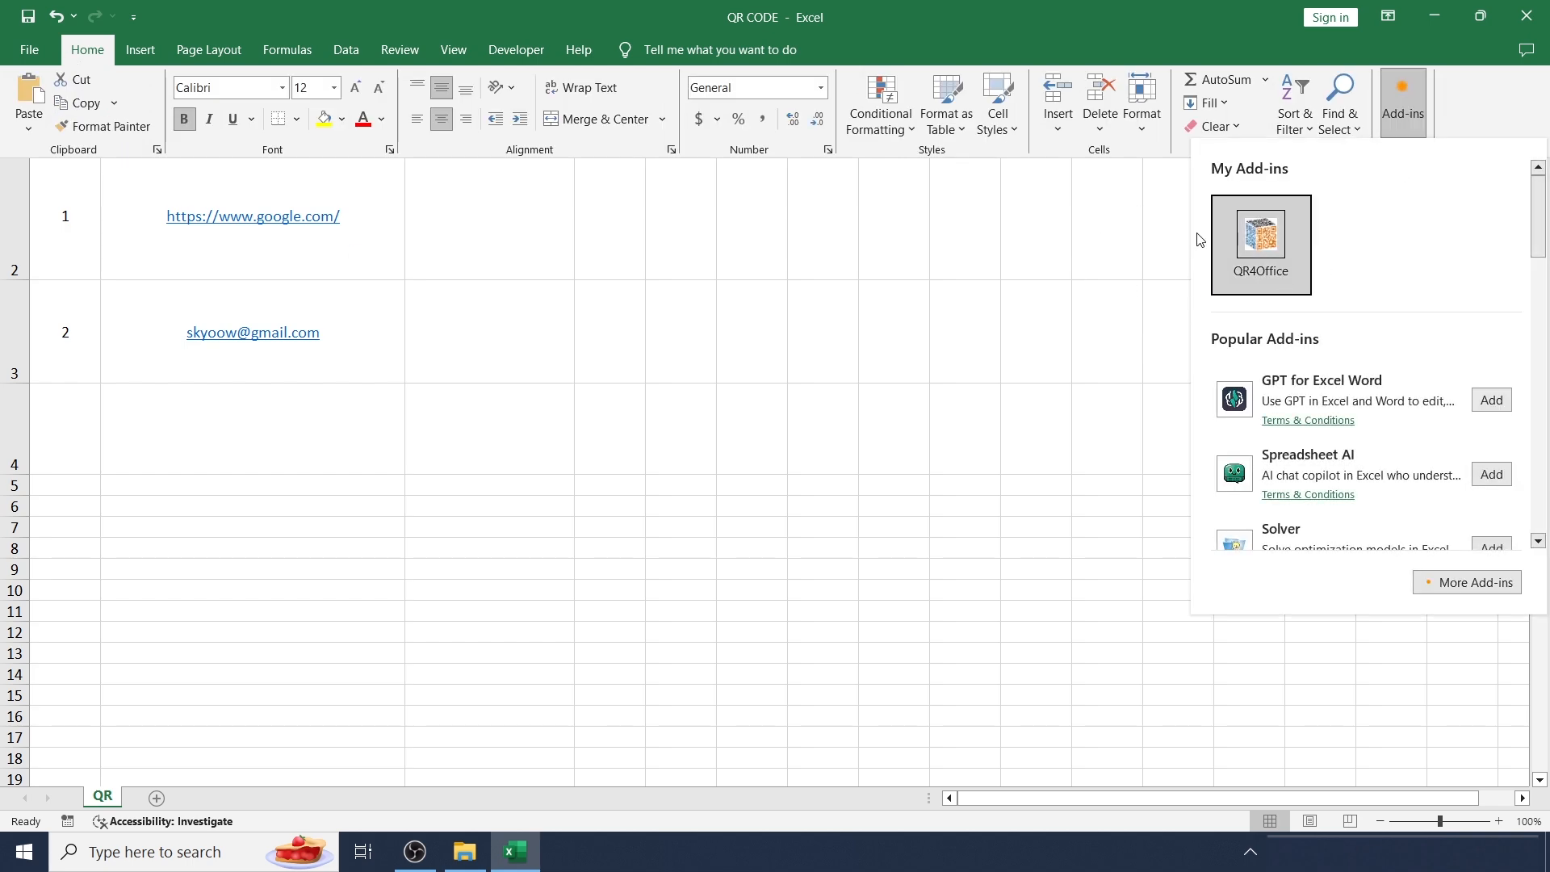
pyautogui.moveTo(1276, 247)
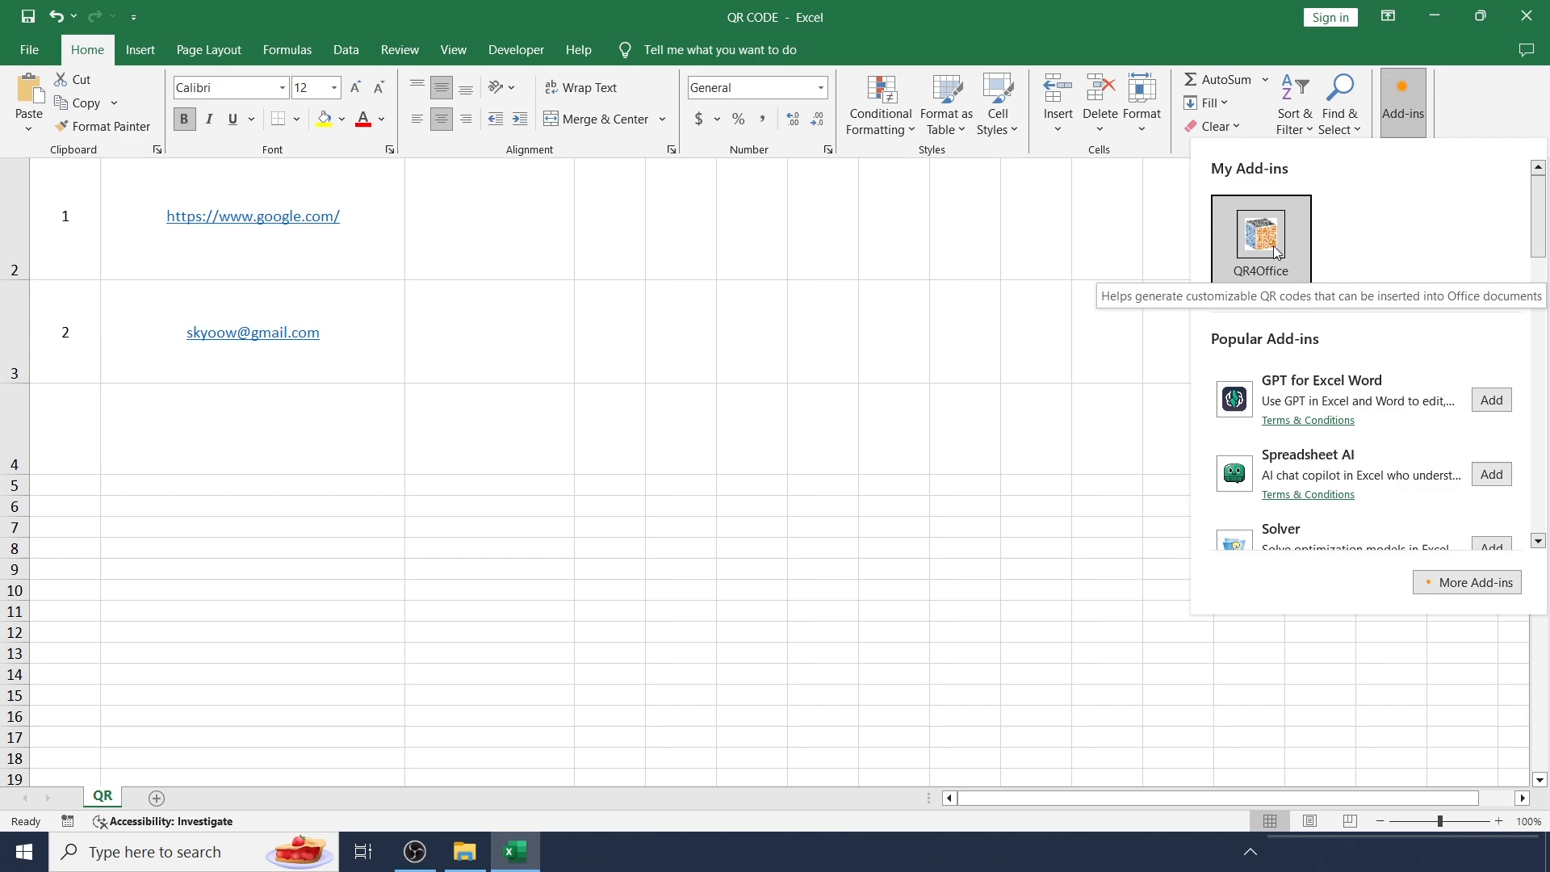
pyautogui.moveTo(1525, 614)
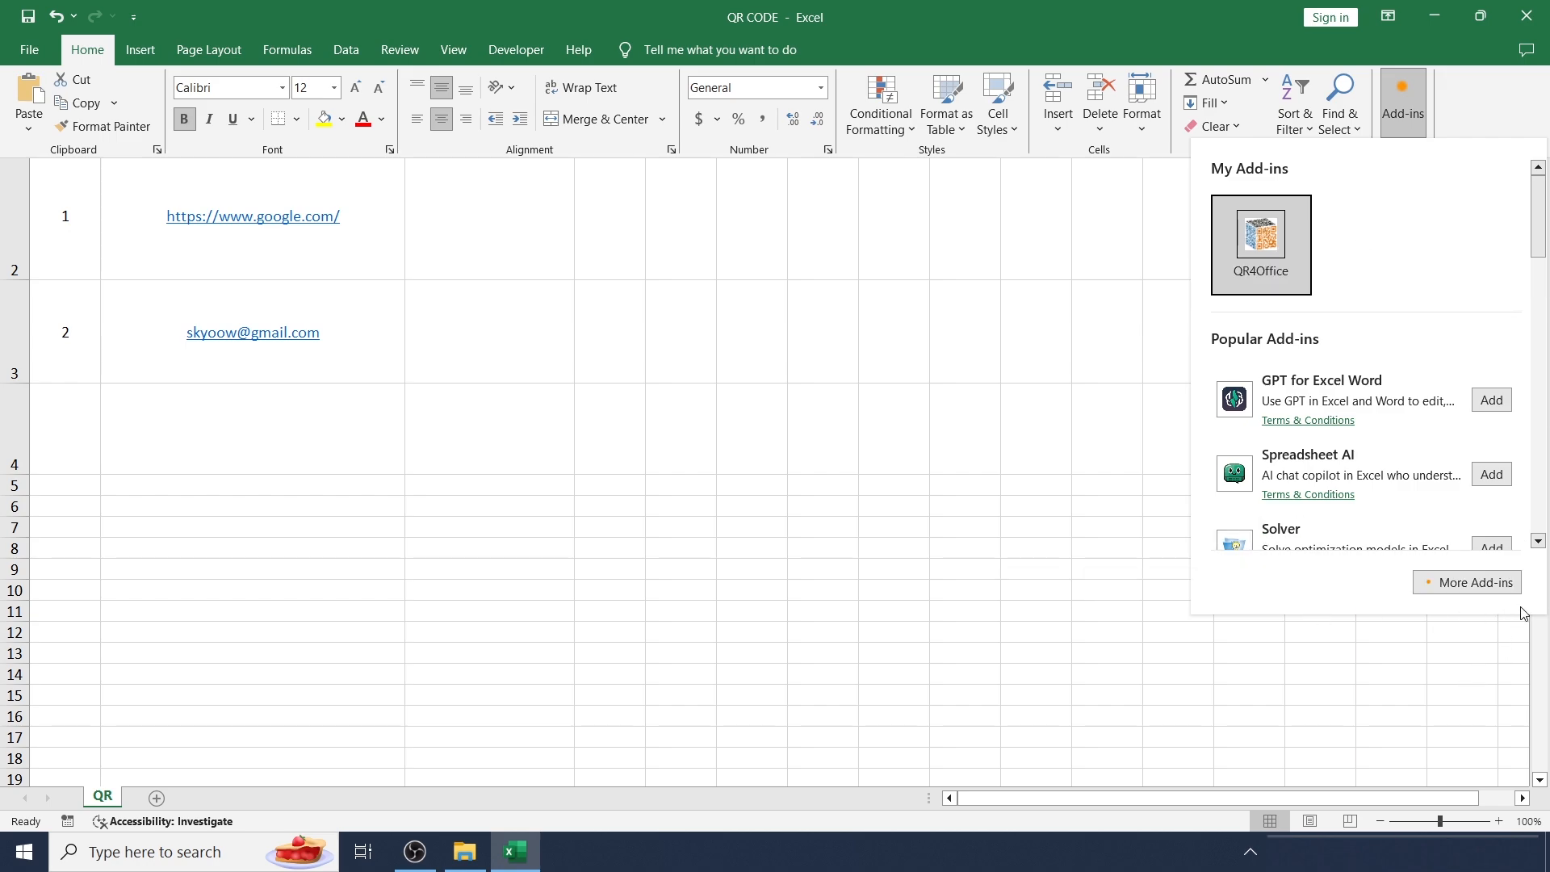
# - Search the store for 'qr4off', add QR4Office and accept its license terms
pyautogui.click(1260, 244)
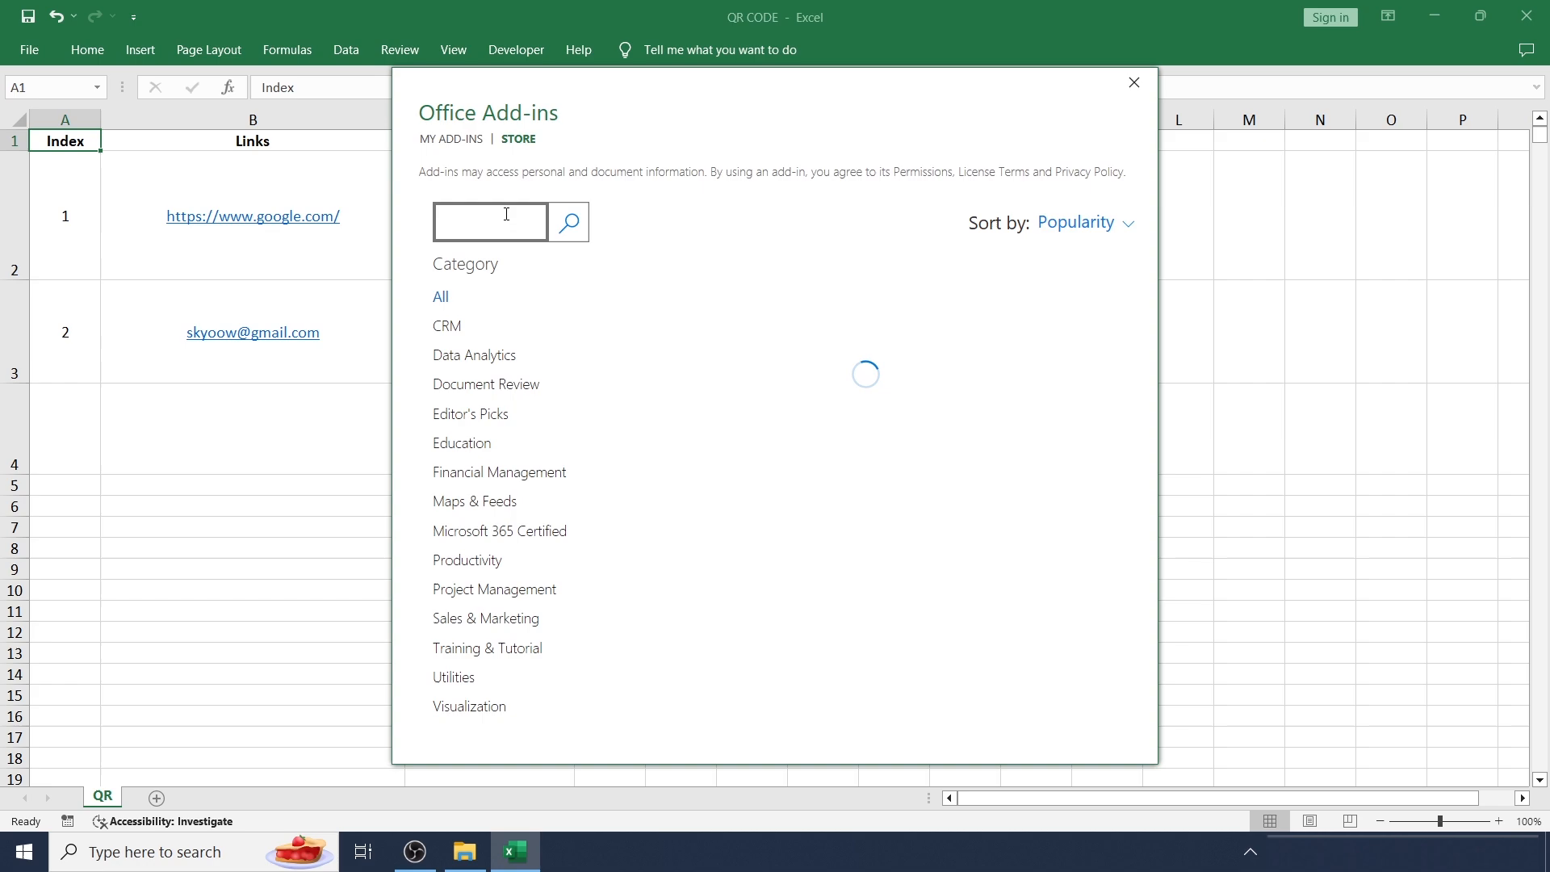
pyautogui.write('qr4off')
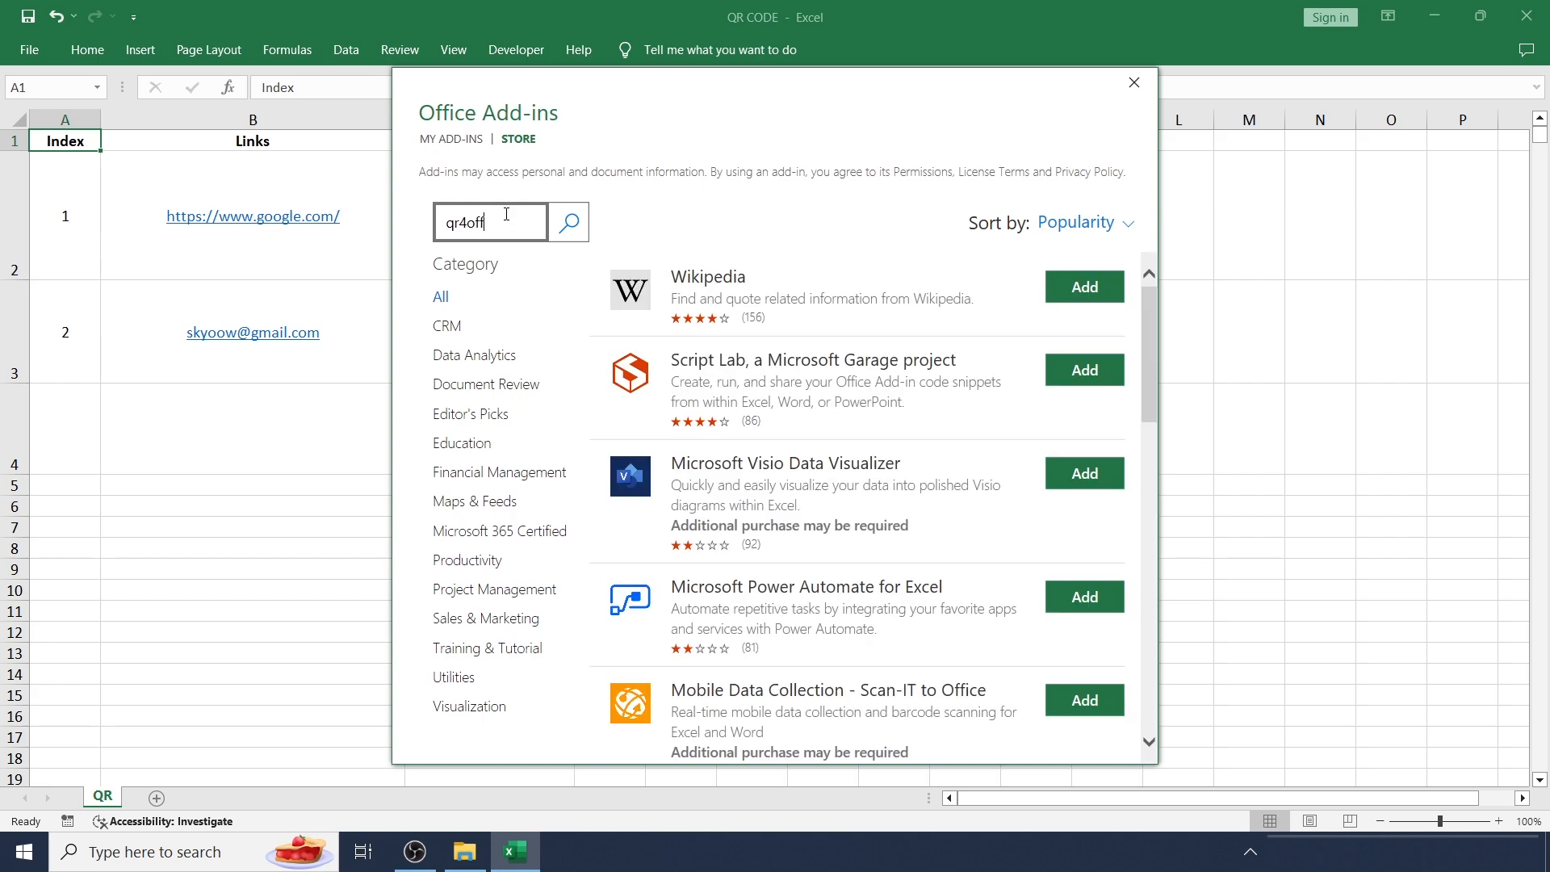
pyautogui.click(568, 223)
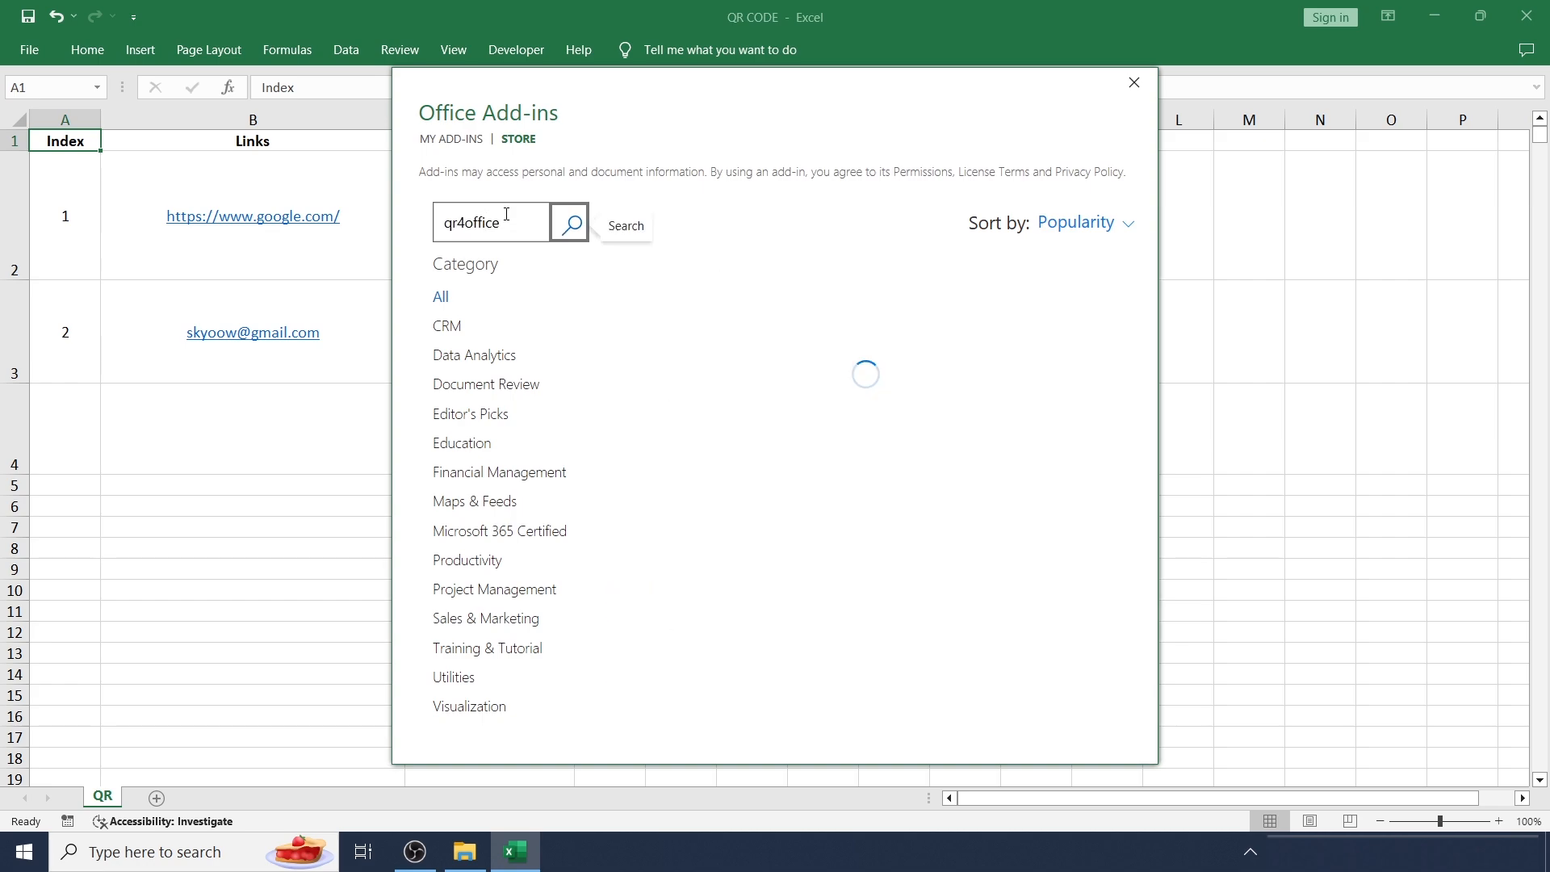
pyautogui.click(568, 222)
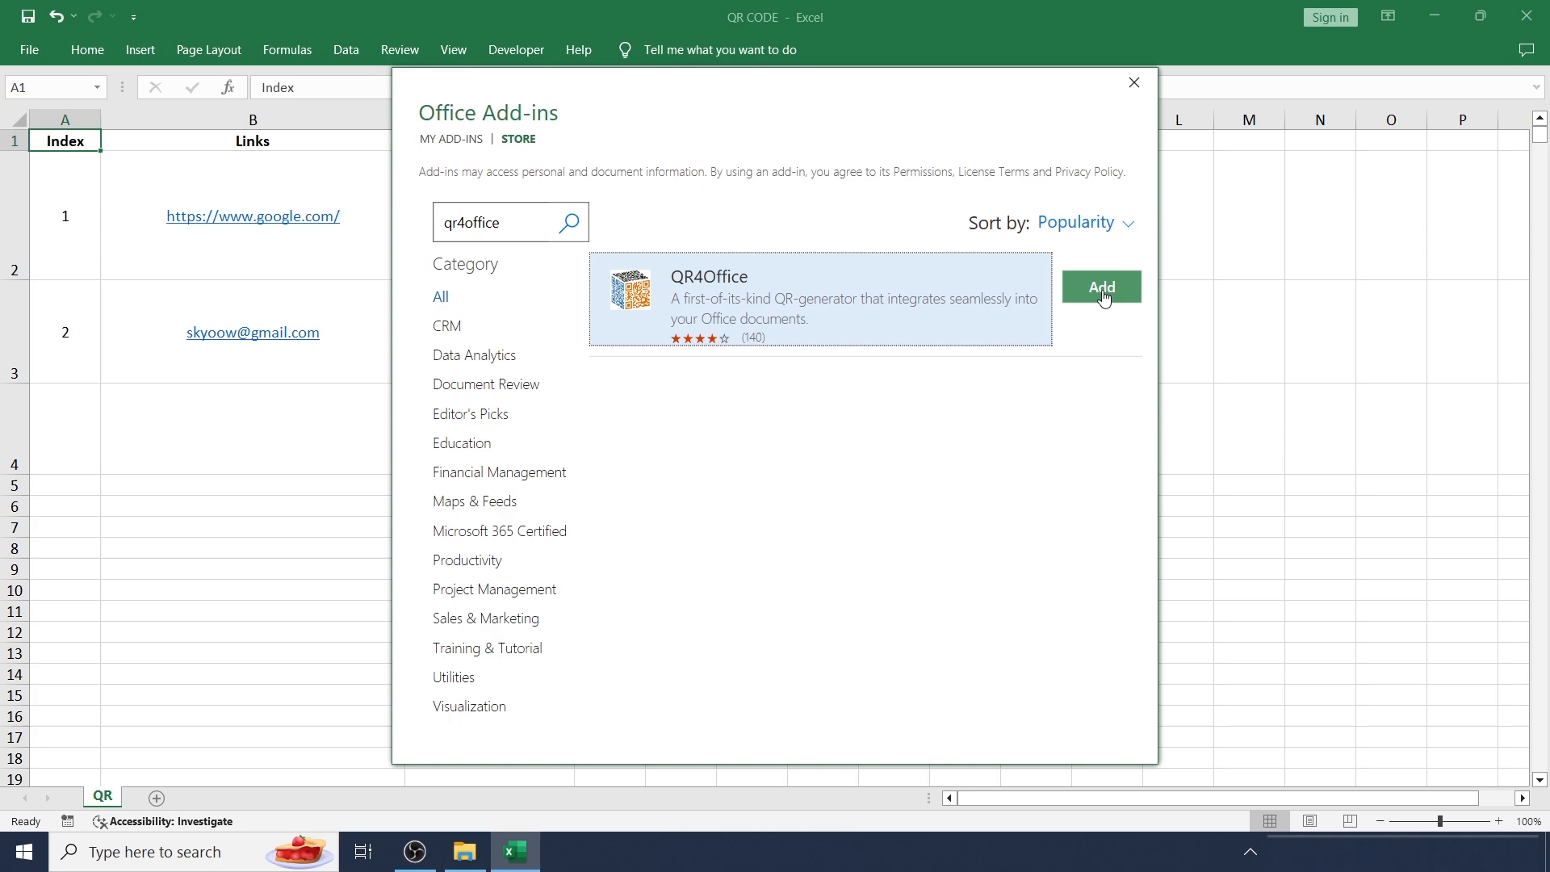
pyautogui.click(1099, 287)
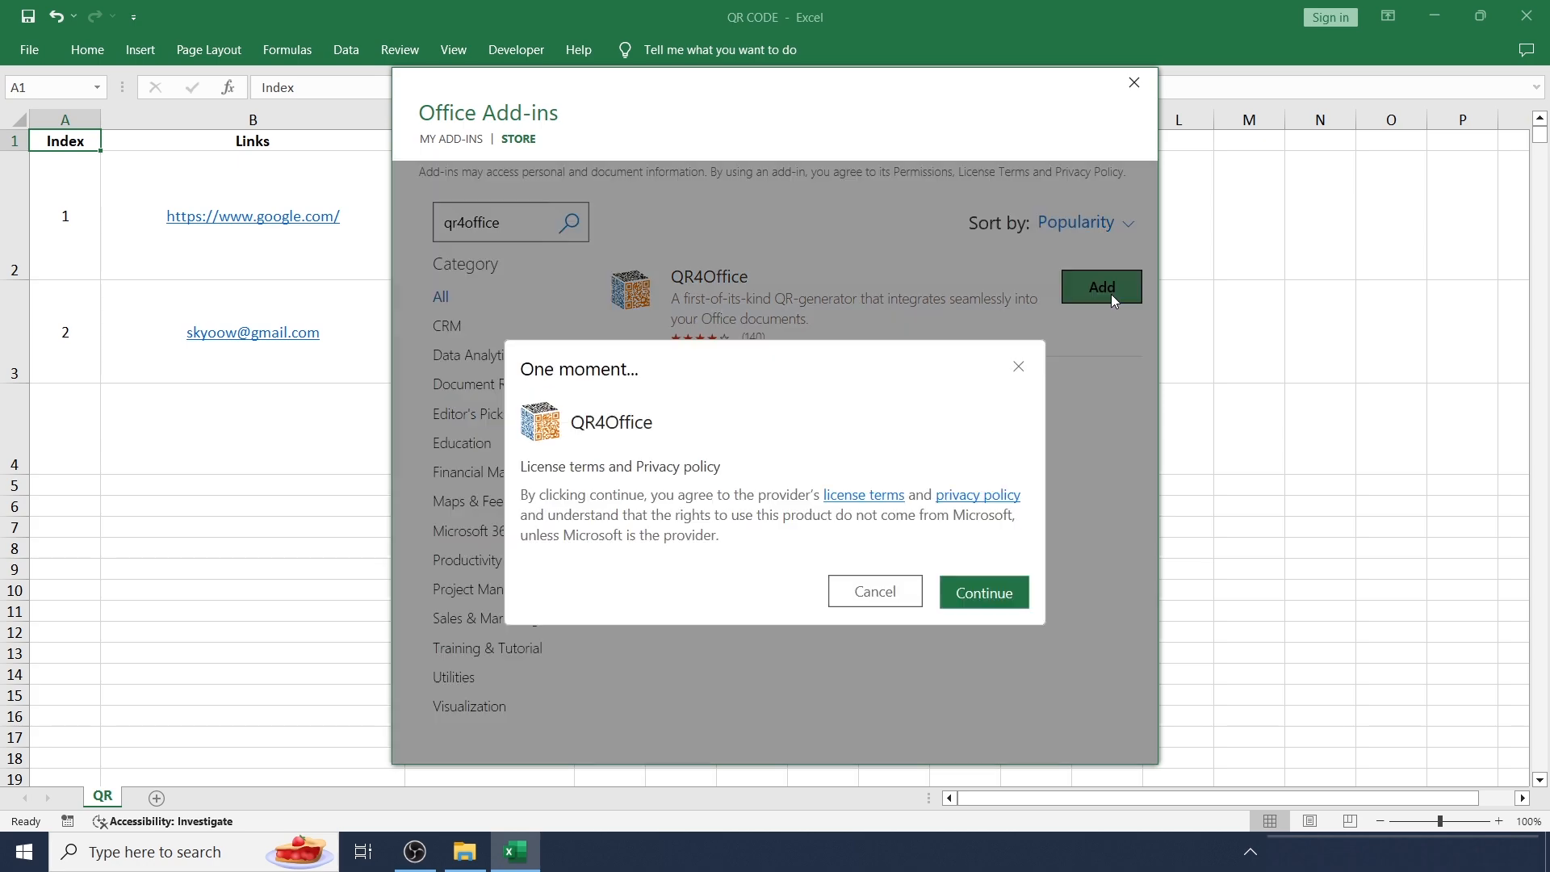
pyautogui.click(983, 593)
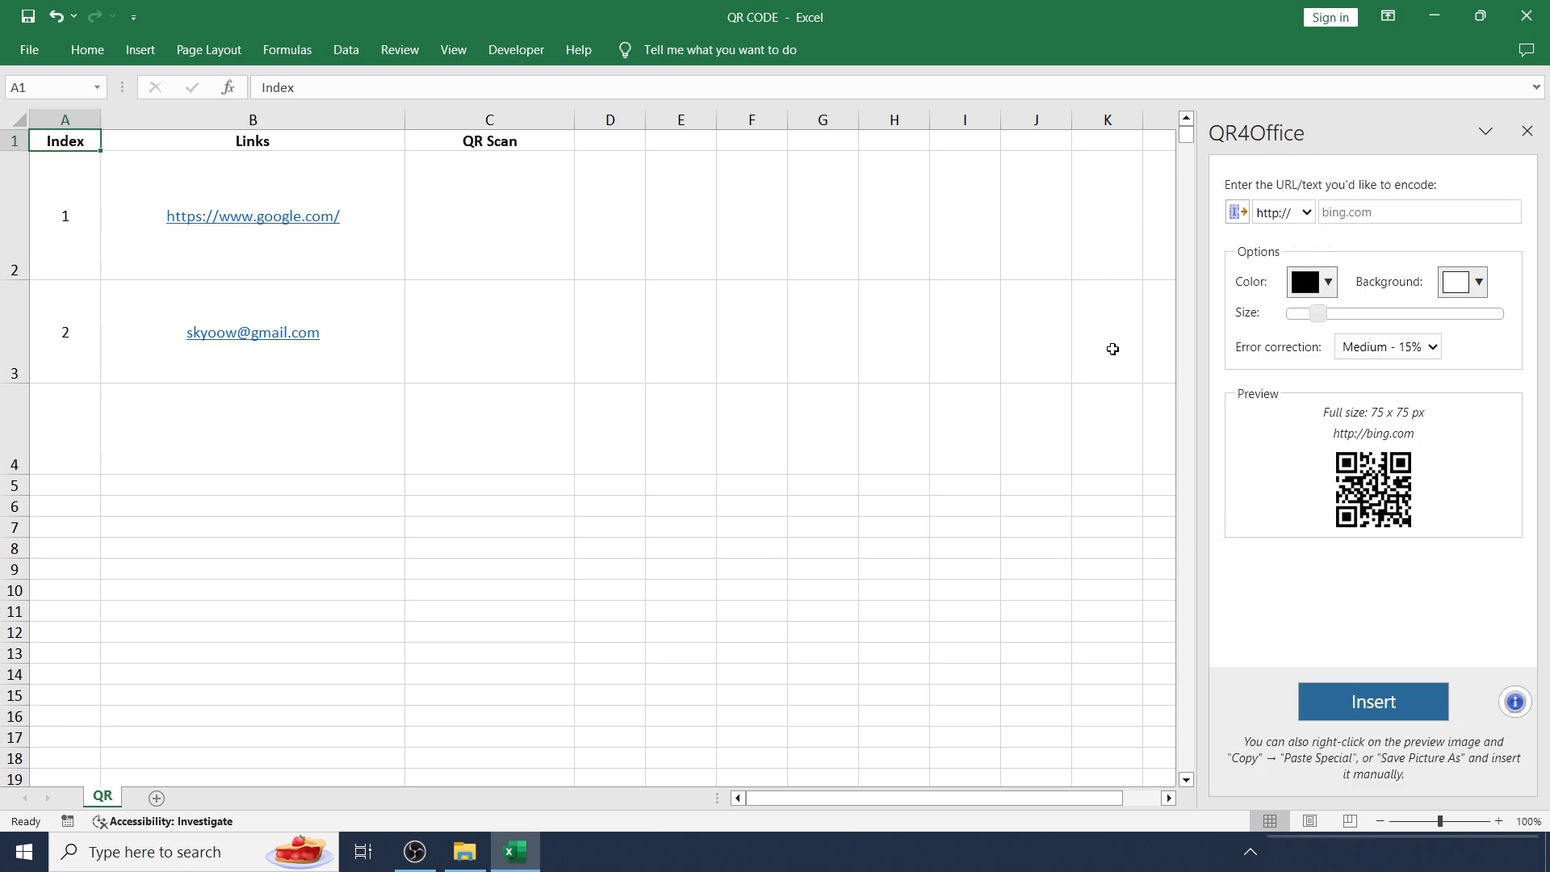
pyautogui.moveTo(1227, 142)
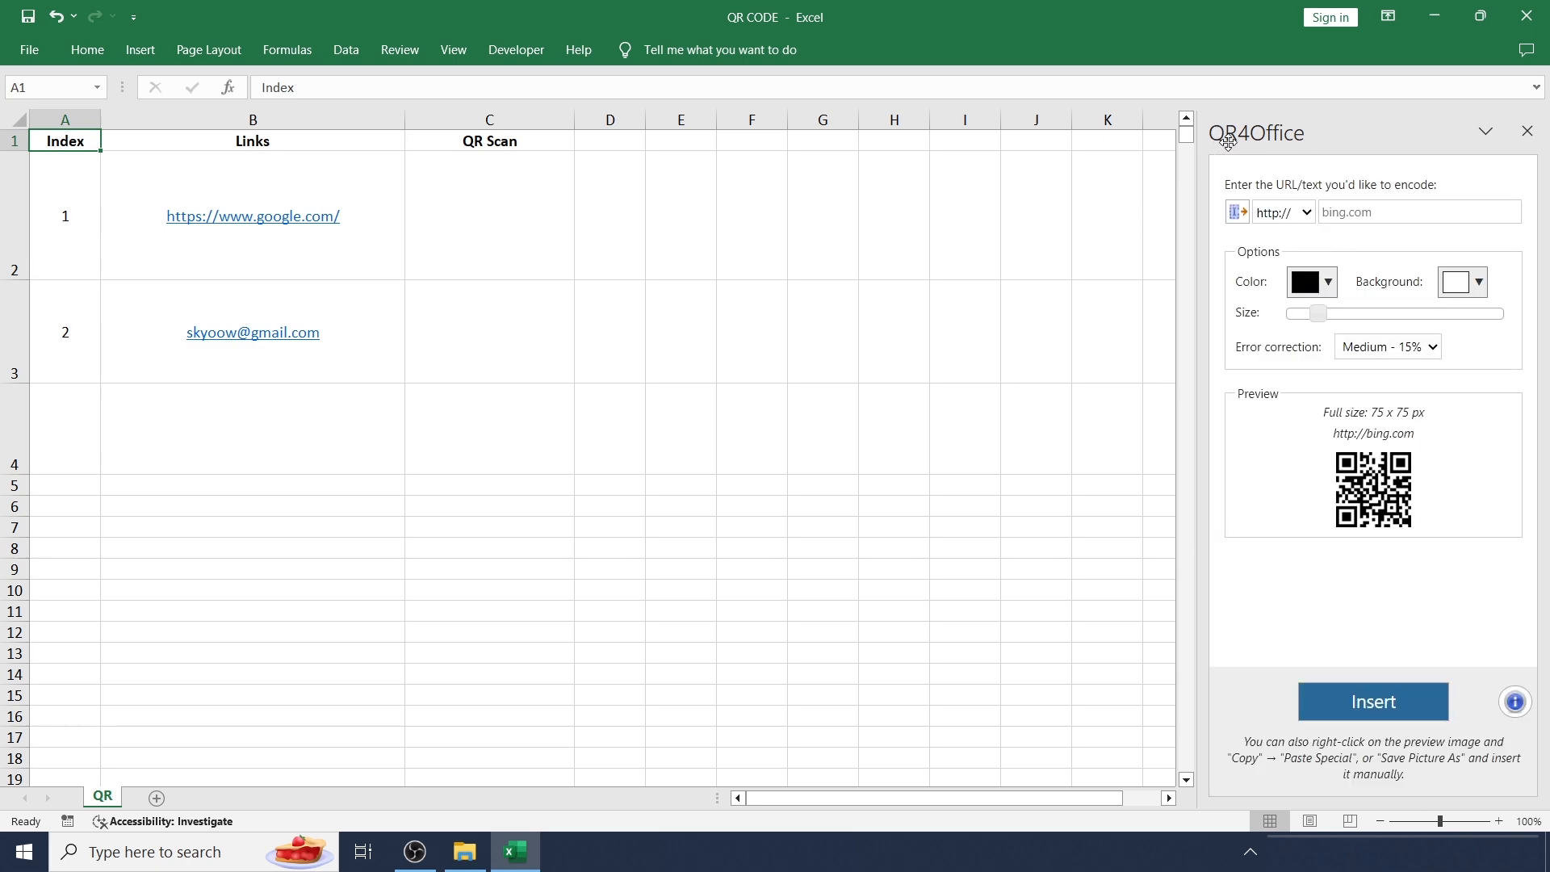
pyautogui.moveTo(1305, 227)
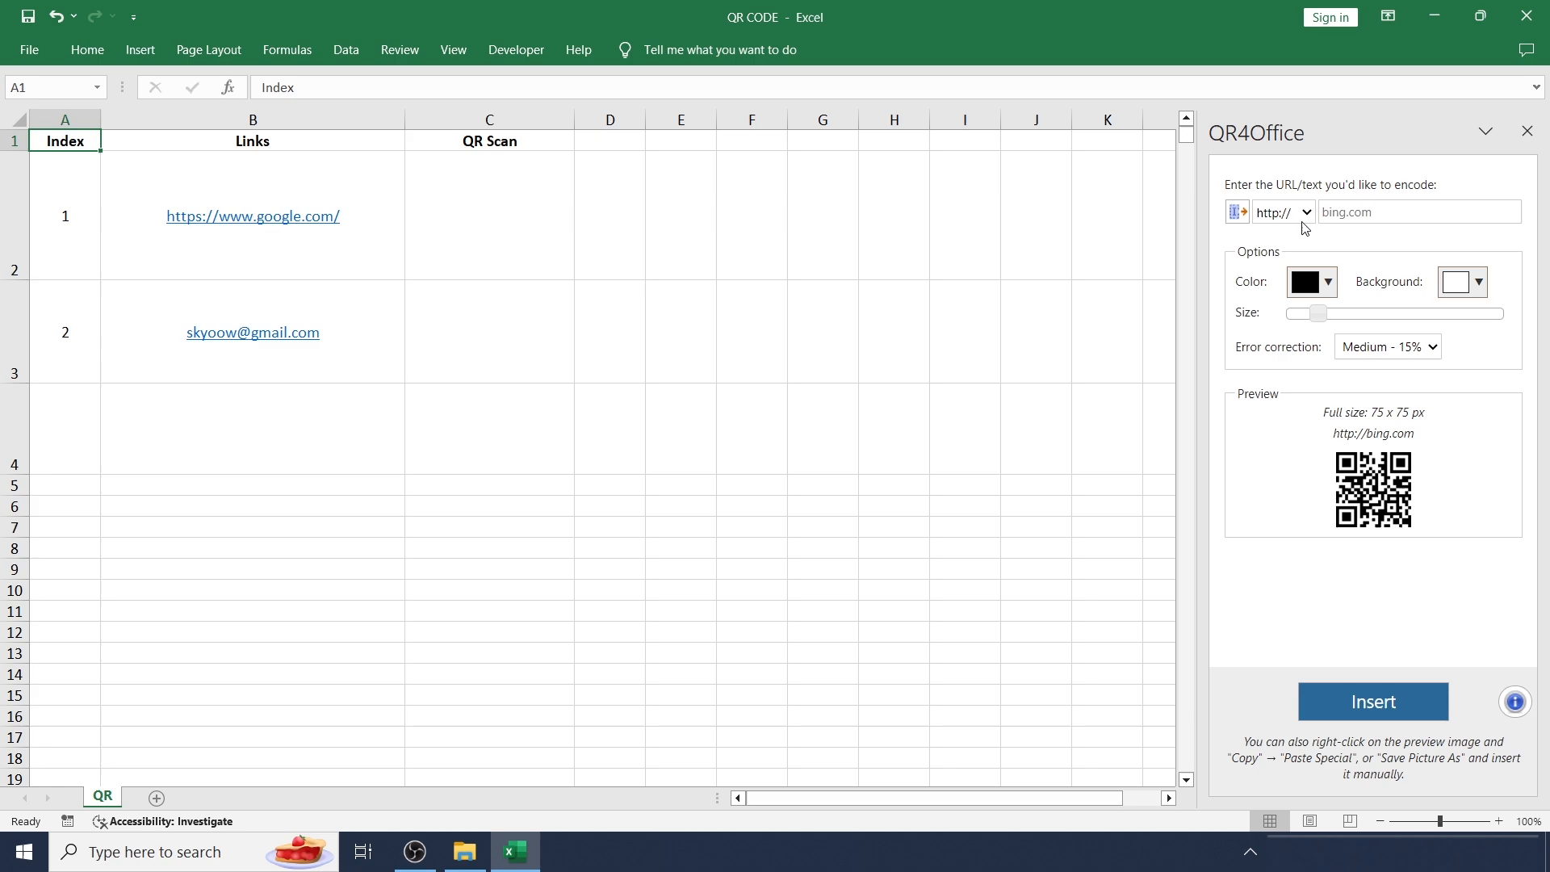
pyautogui.click(1304, 211)
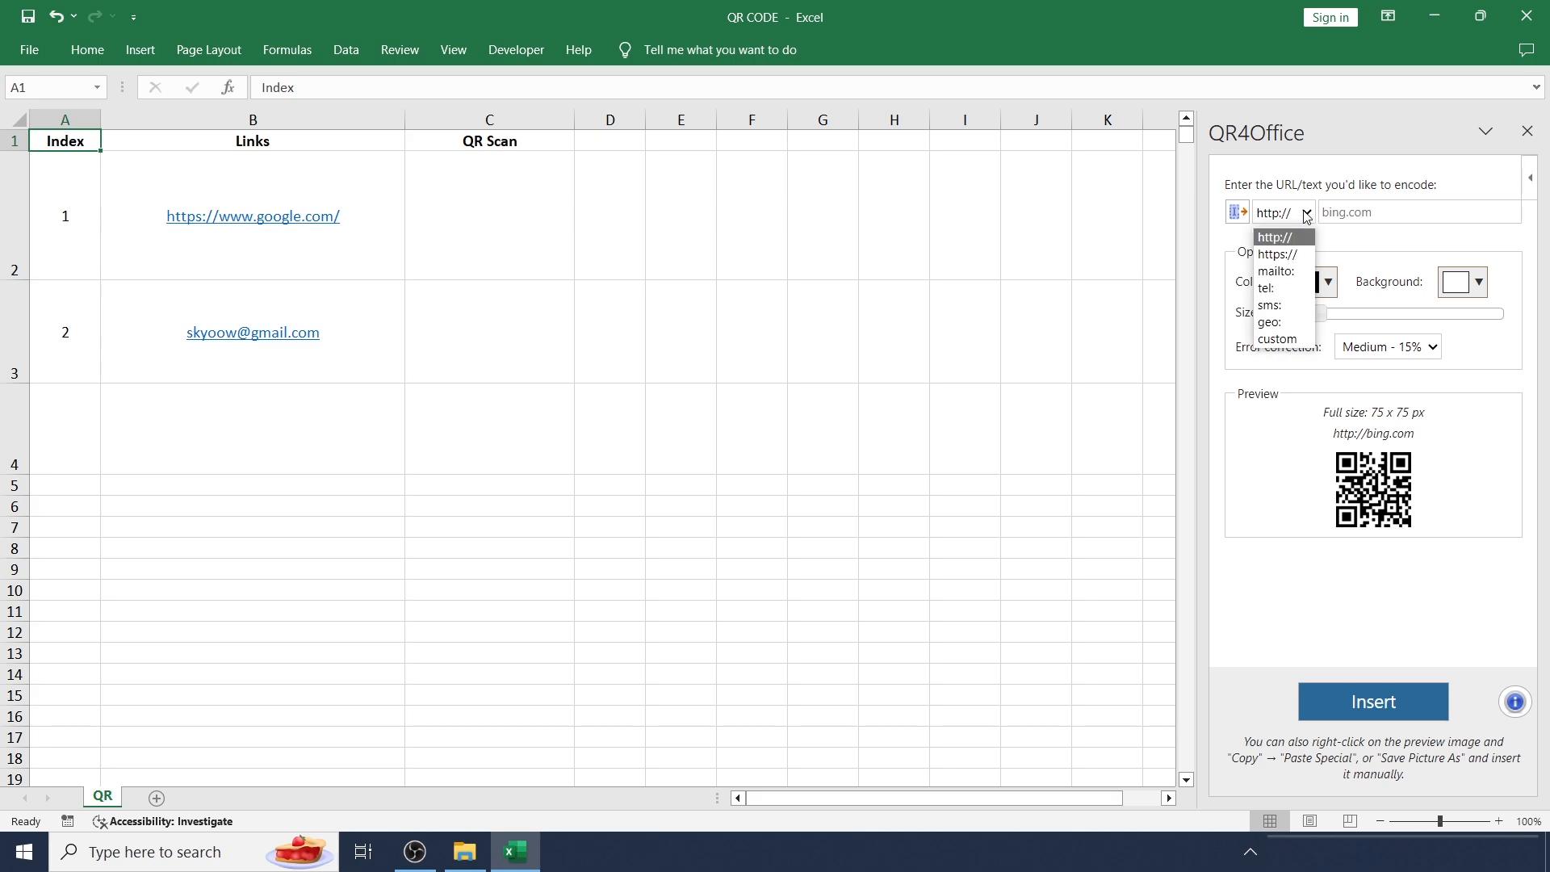
pyautogui.moveTo(1290, 245)
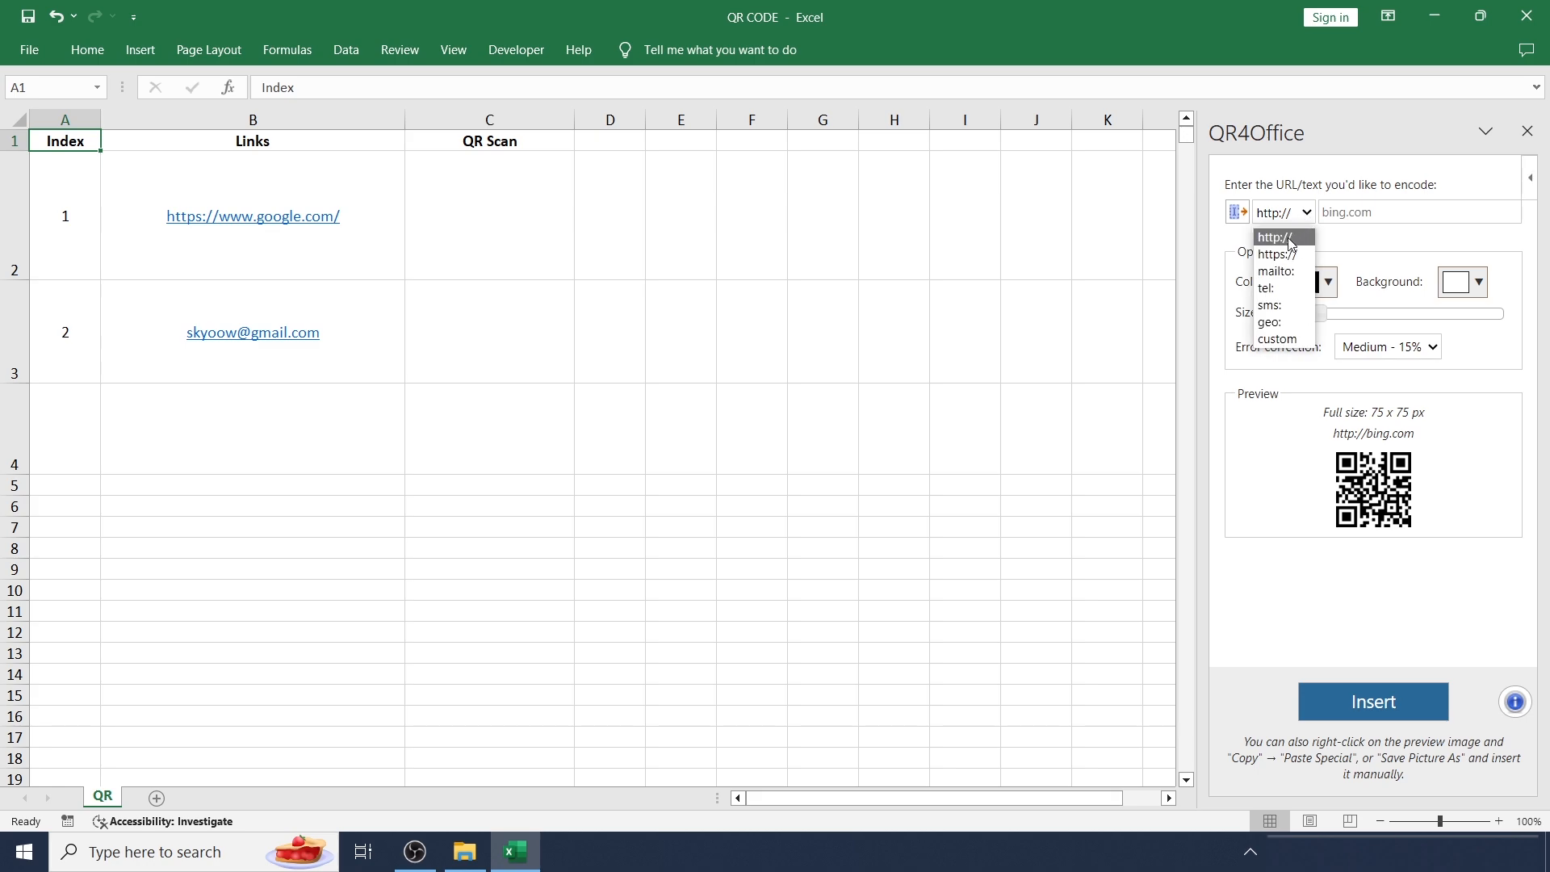
pyautogui.moveTo(1280, 272)
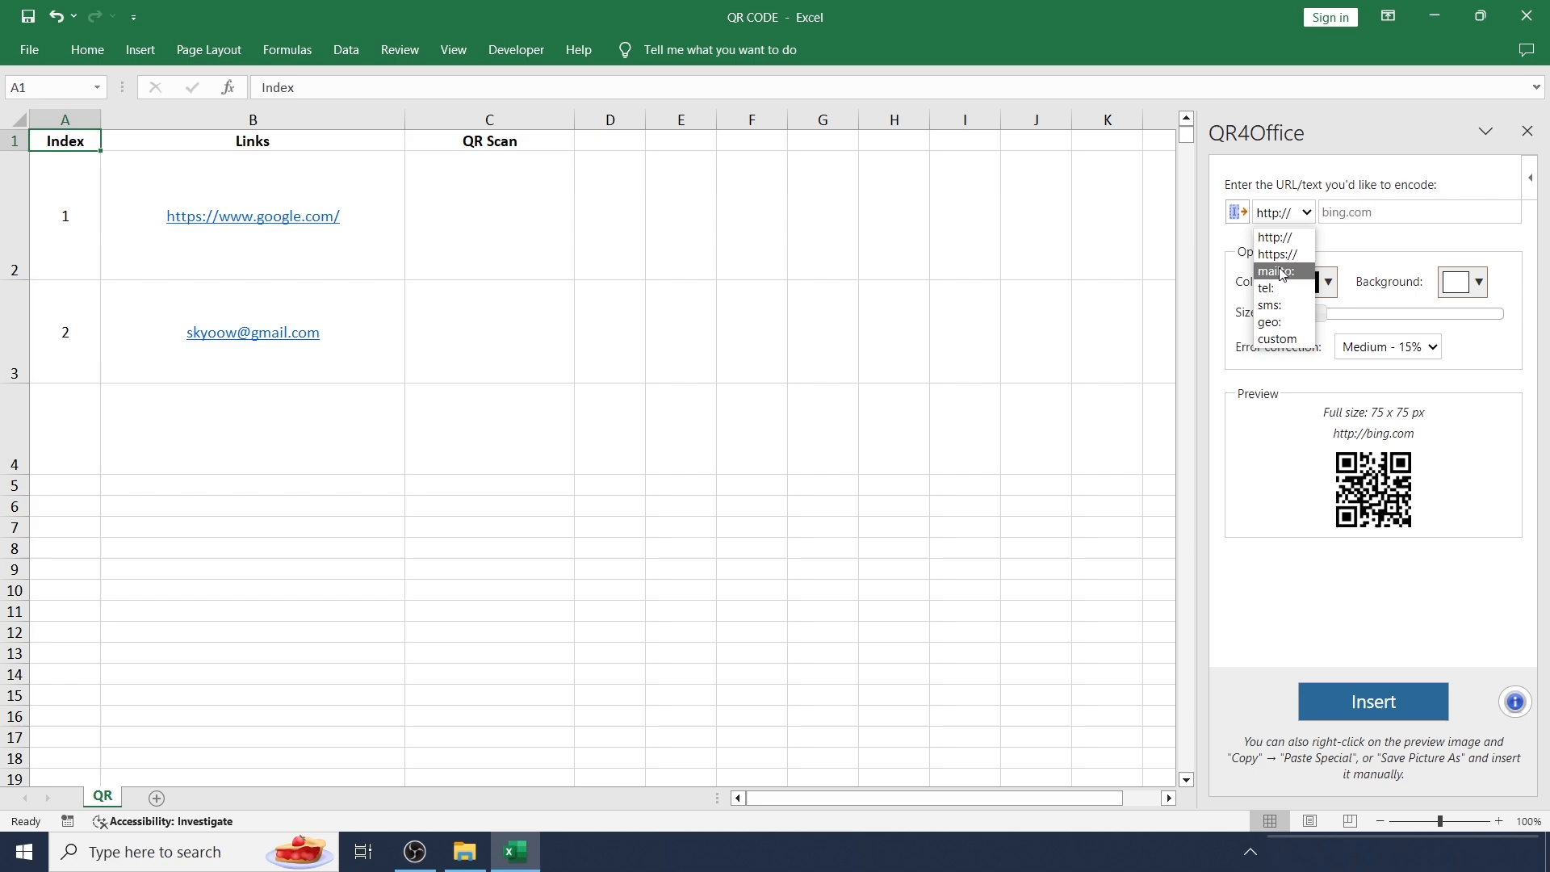
pyautogui.moveTo(1275, 305)
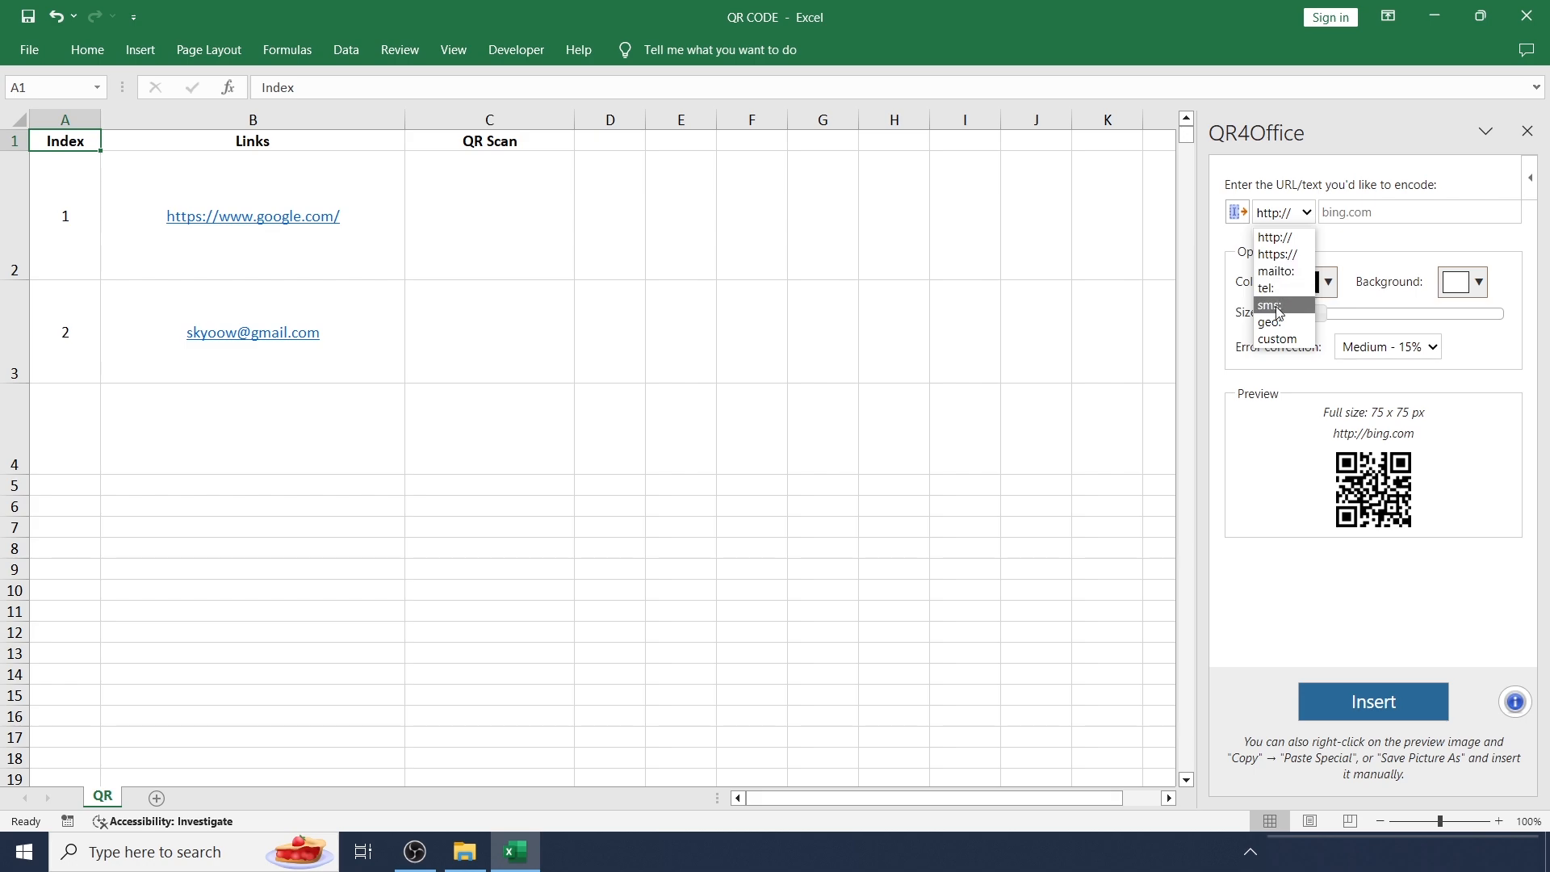
pyautogui.moveTo(1281, 271)
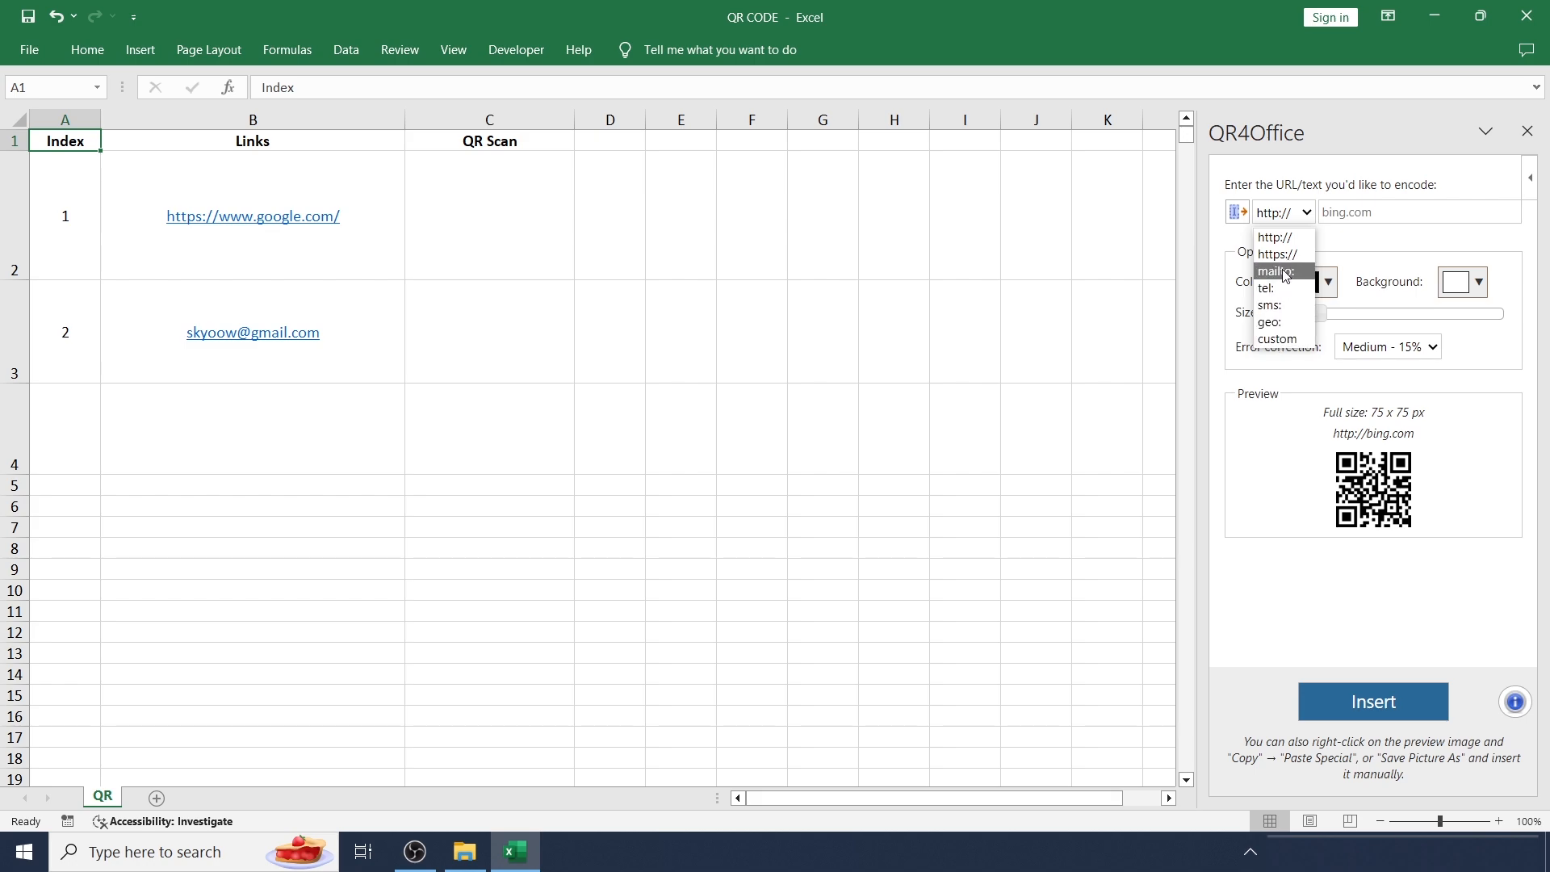
pyautogui.click(1276, 253)
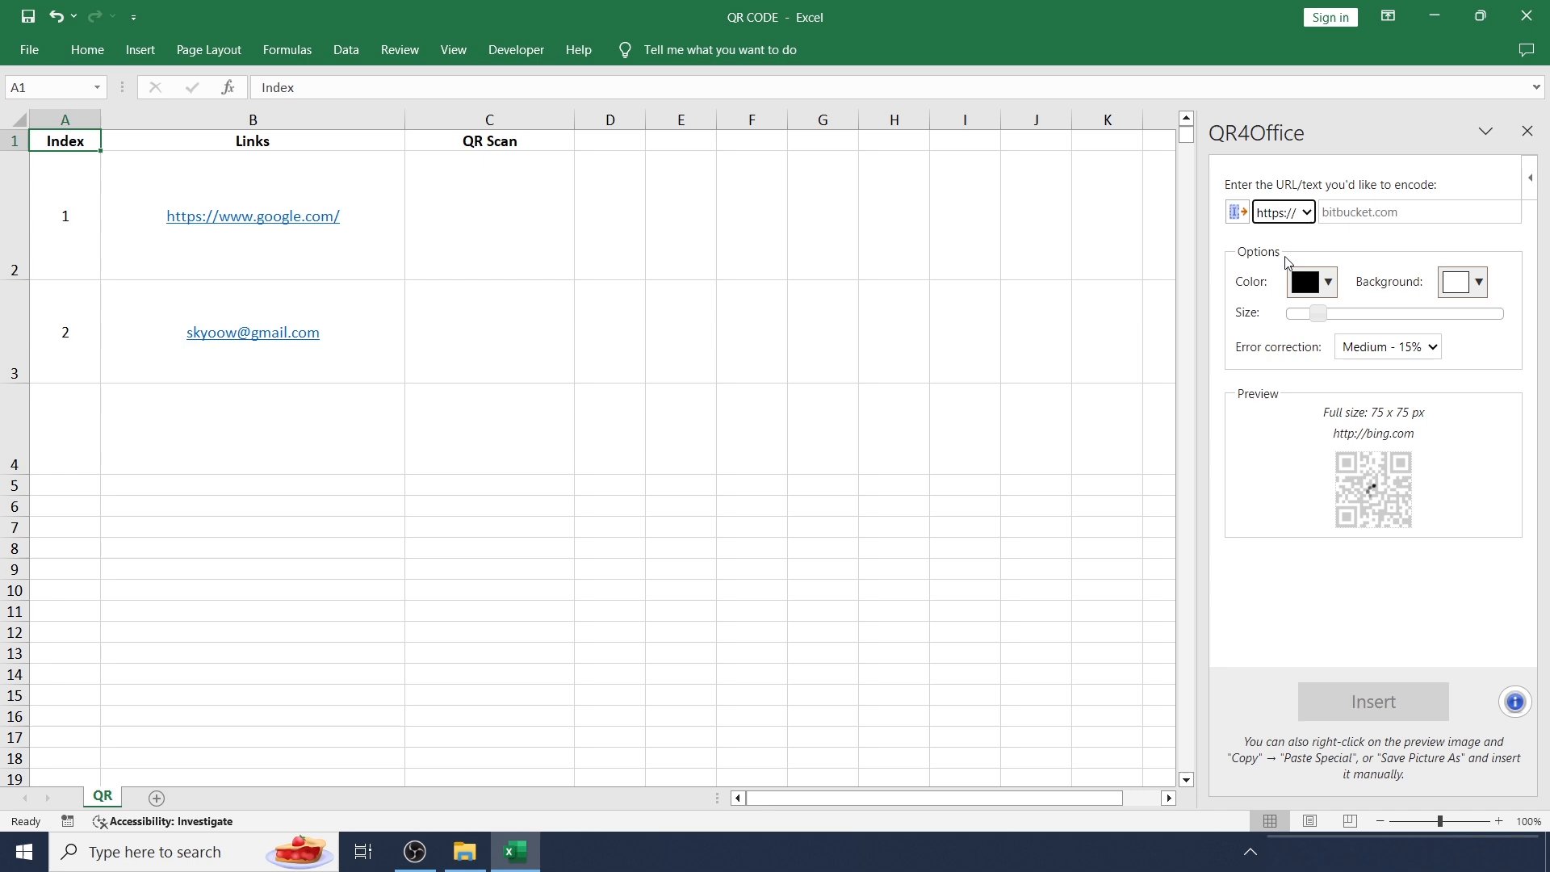
pyautogui.click(487, 215)
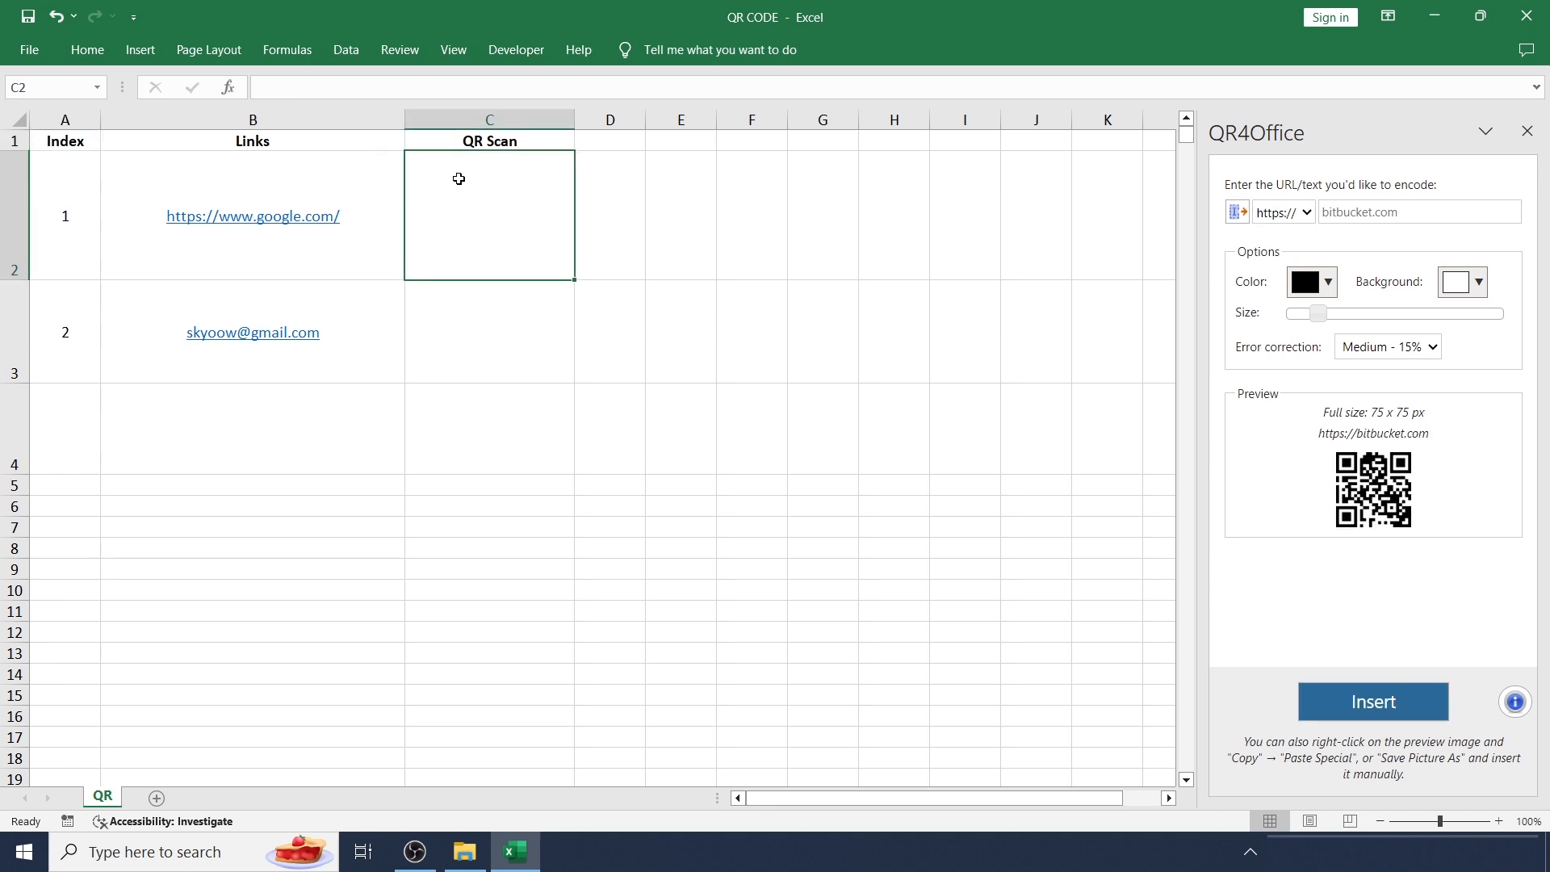
# - Use the Google link from B2 and colour the QR code orange on a black background
pyautogui.click(251, 214)
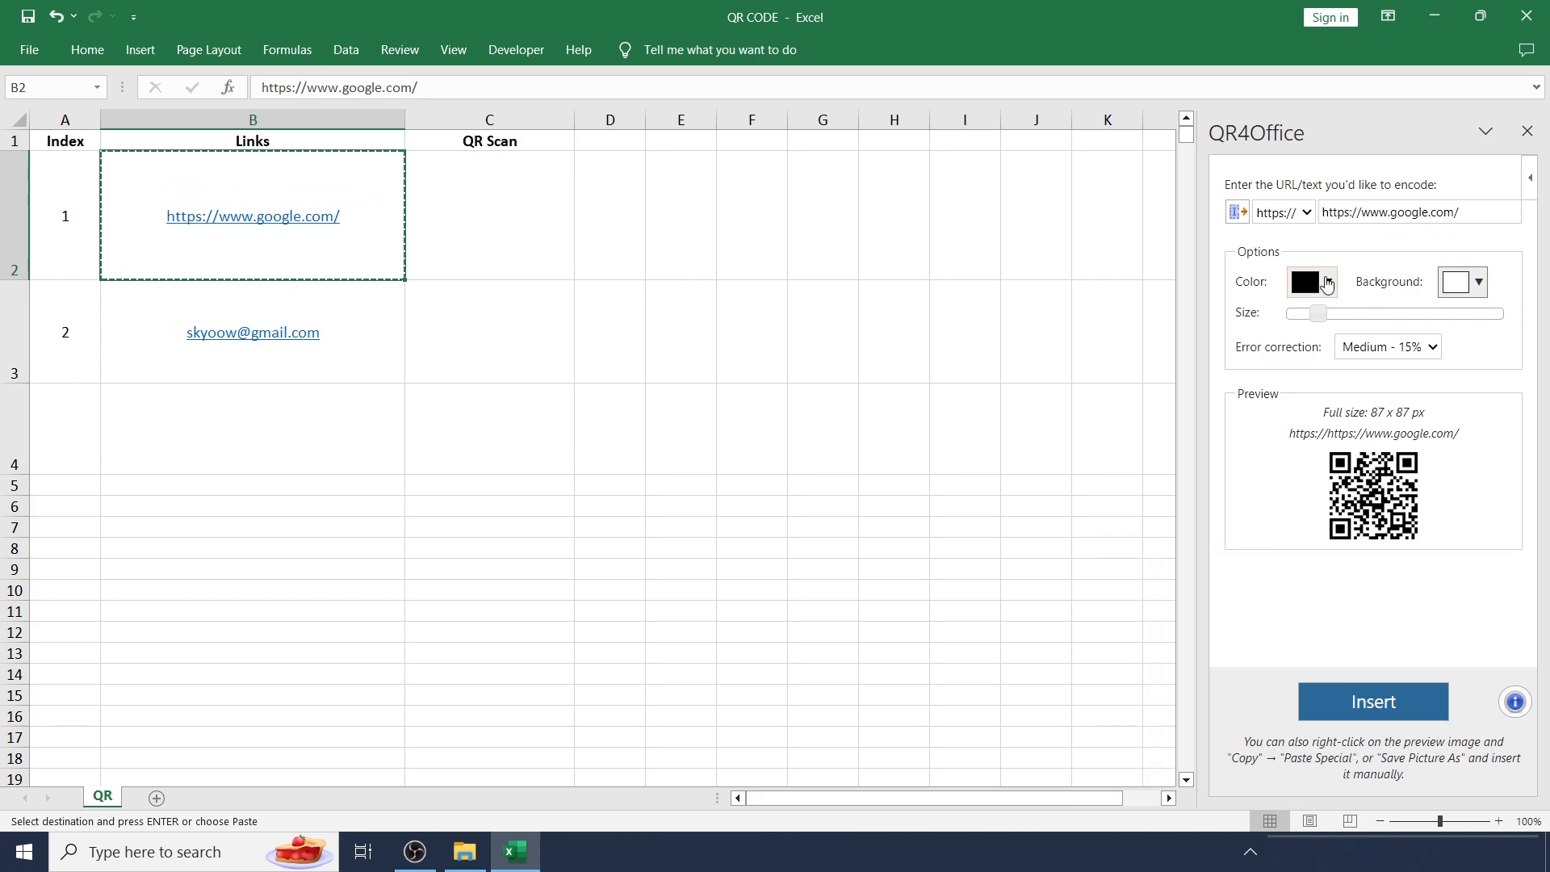
pyautogui.click(1304, 281)
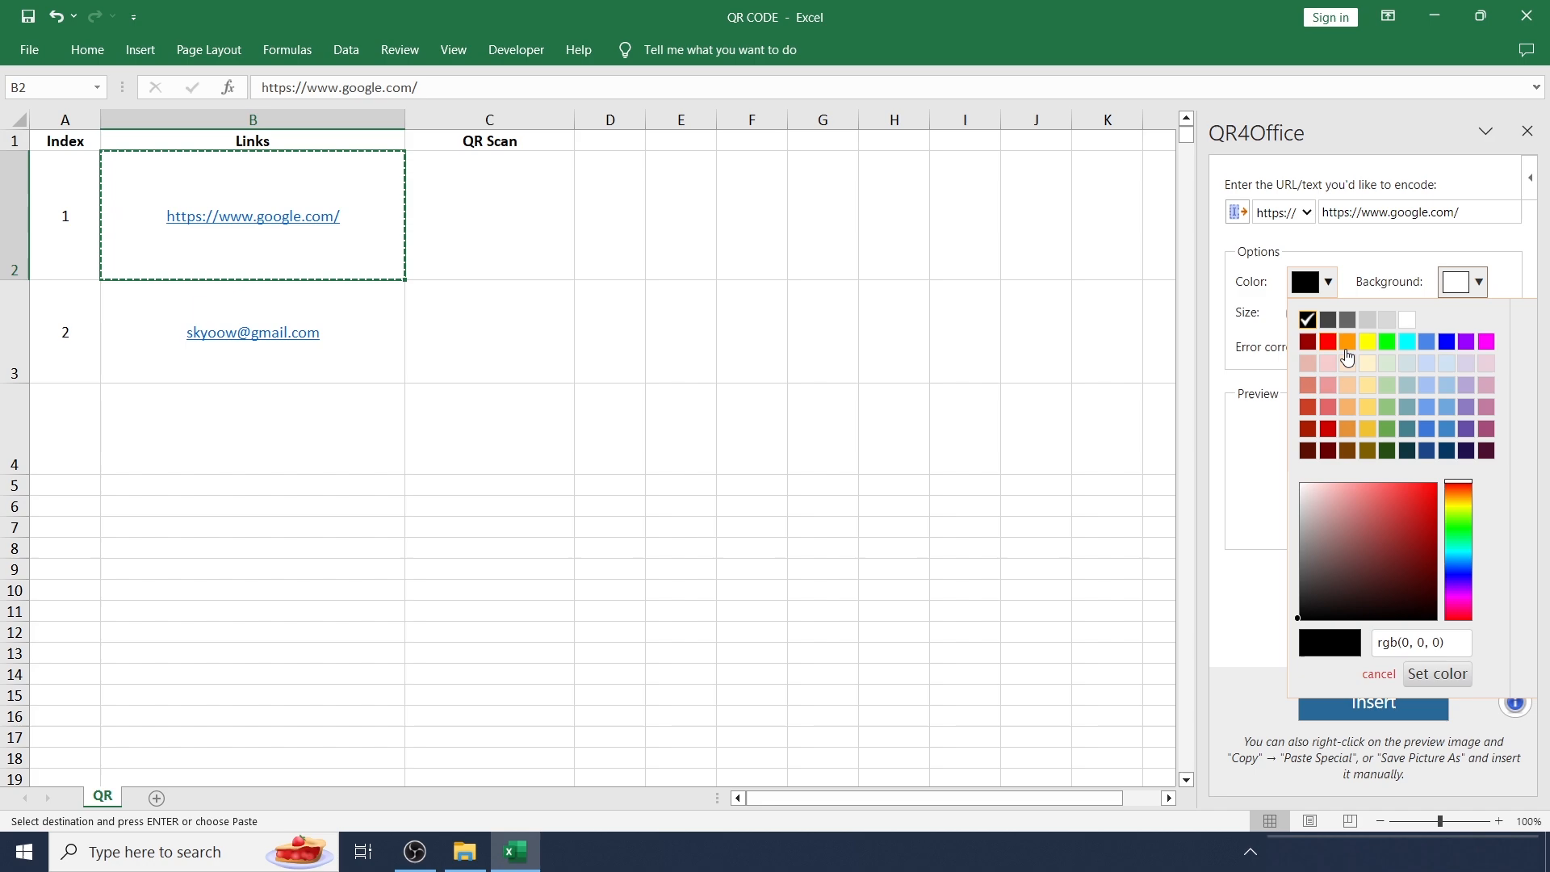
pyautogui.click(1344, 341)
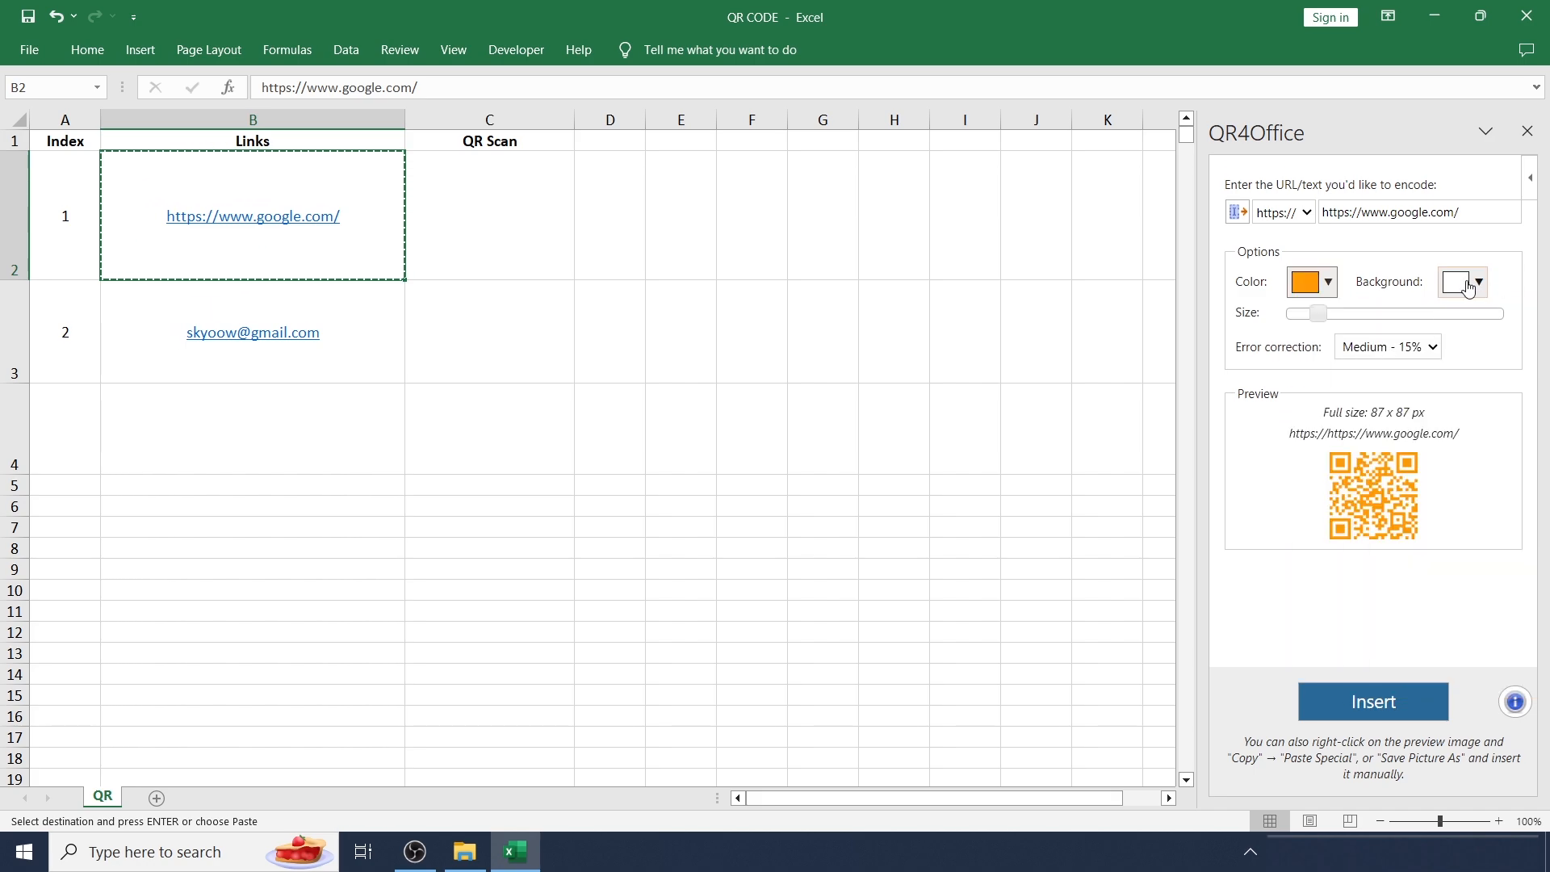
pyautogui.click(1454, 281)
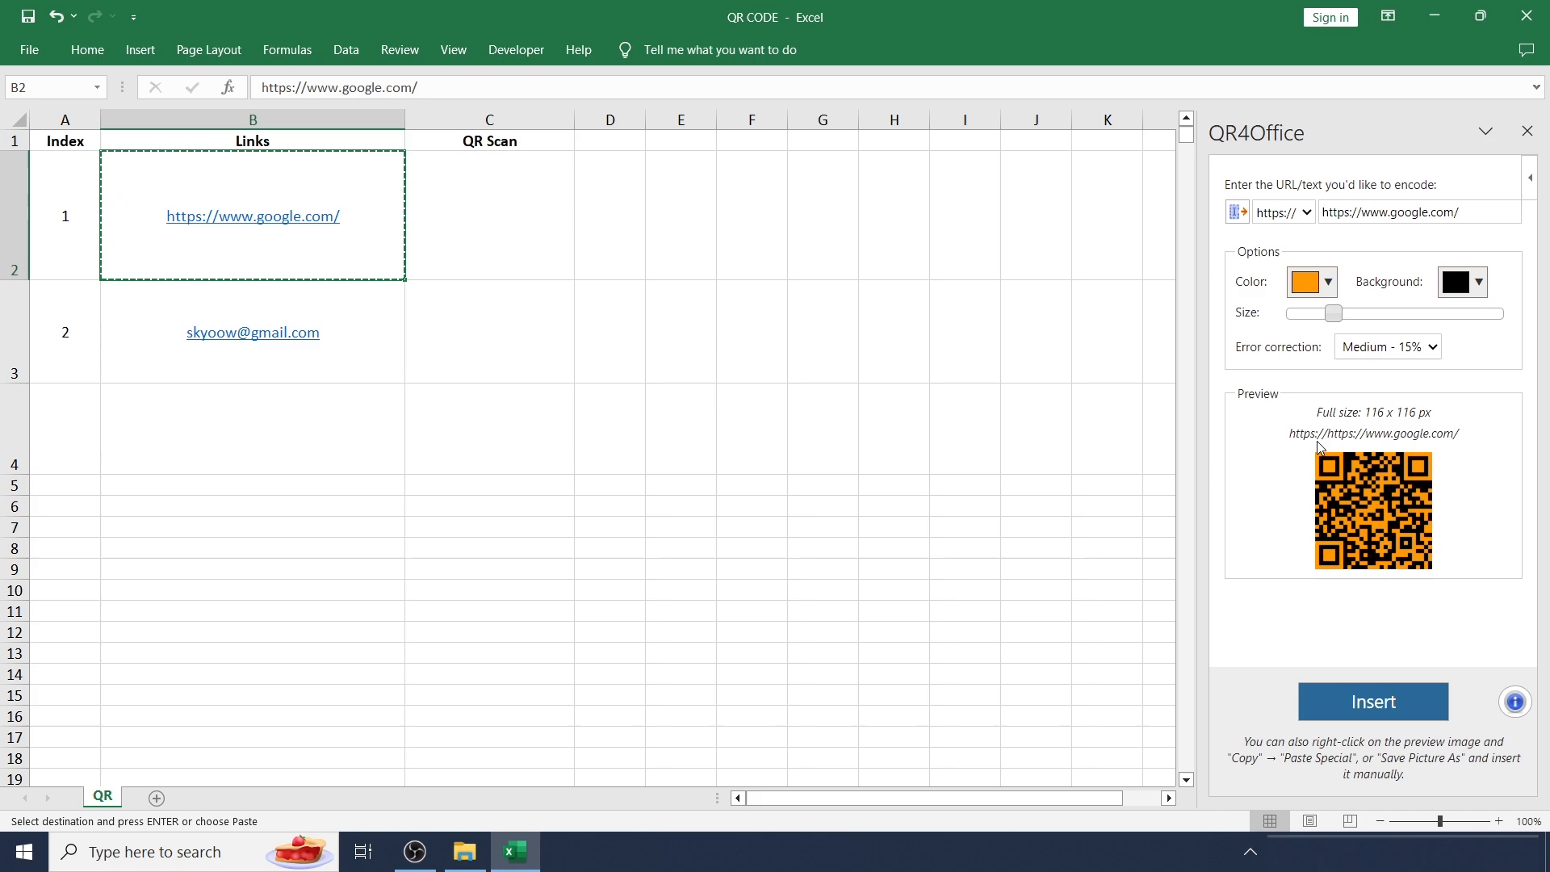
pyautogui.moveTo(1371, 410)
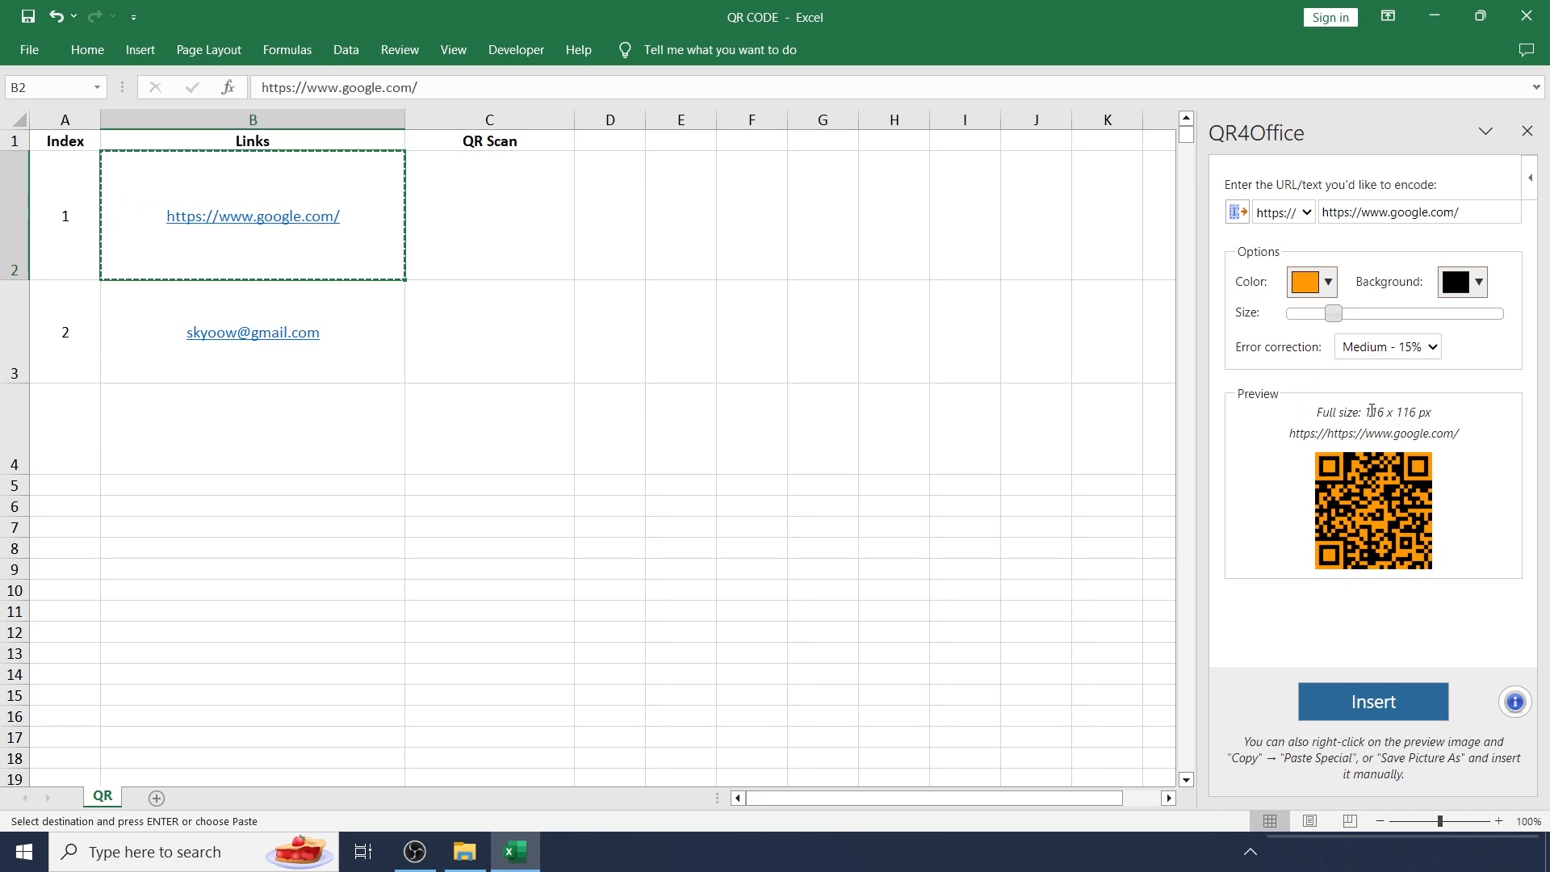
pyautogui.moveTo(1301, 410)
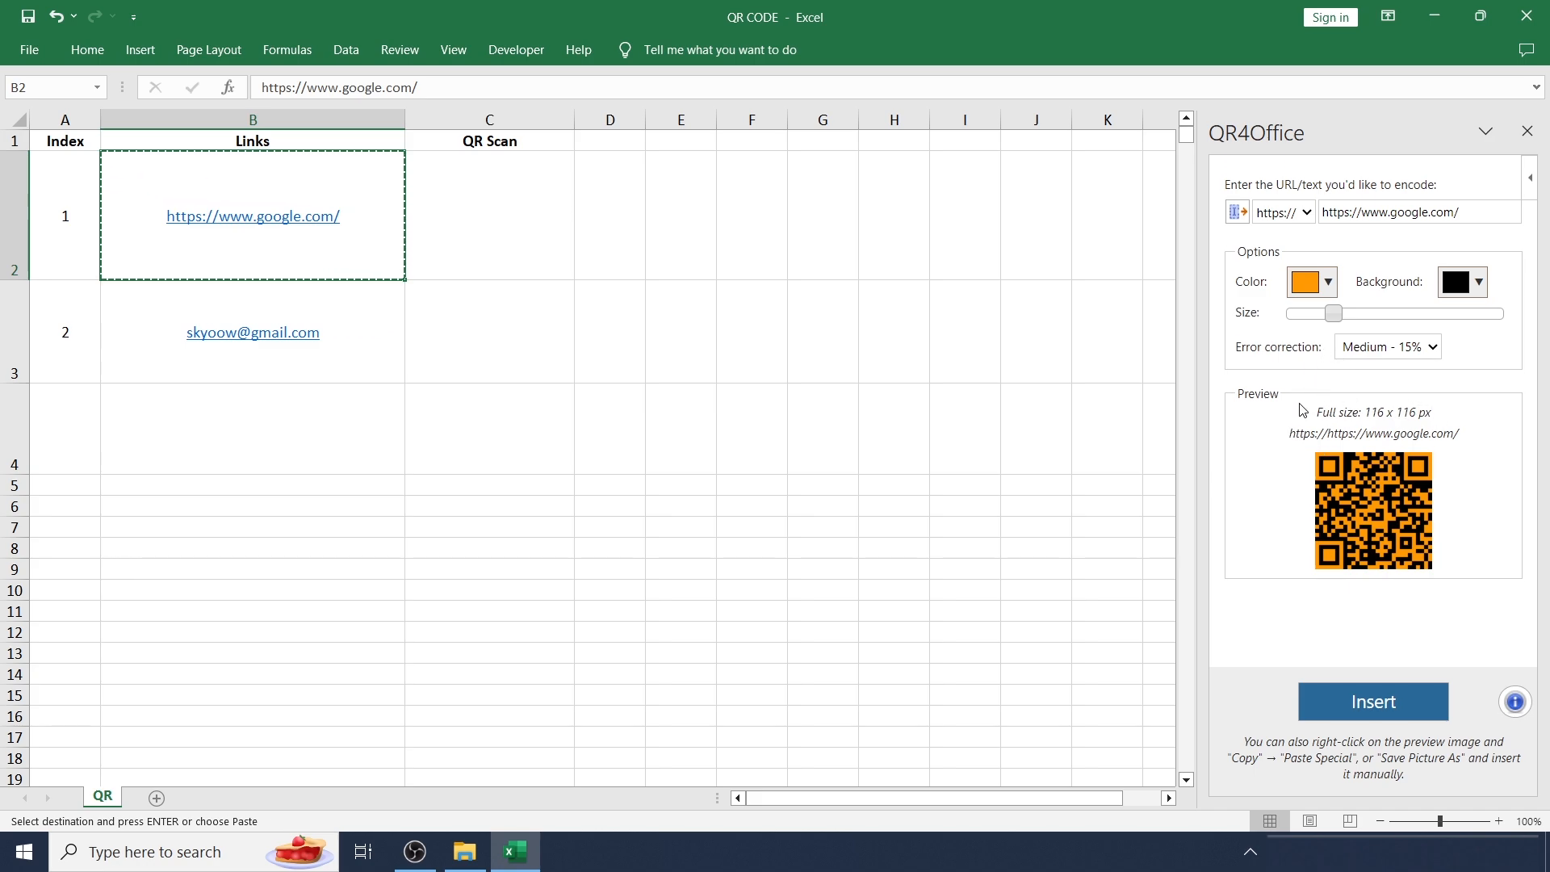
pyautogui.moveTo(1447, 378)
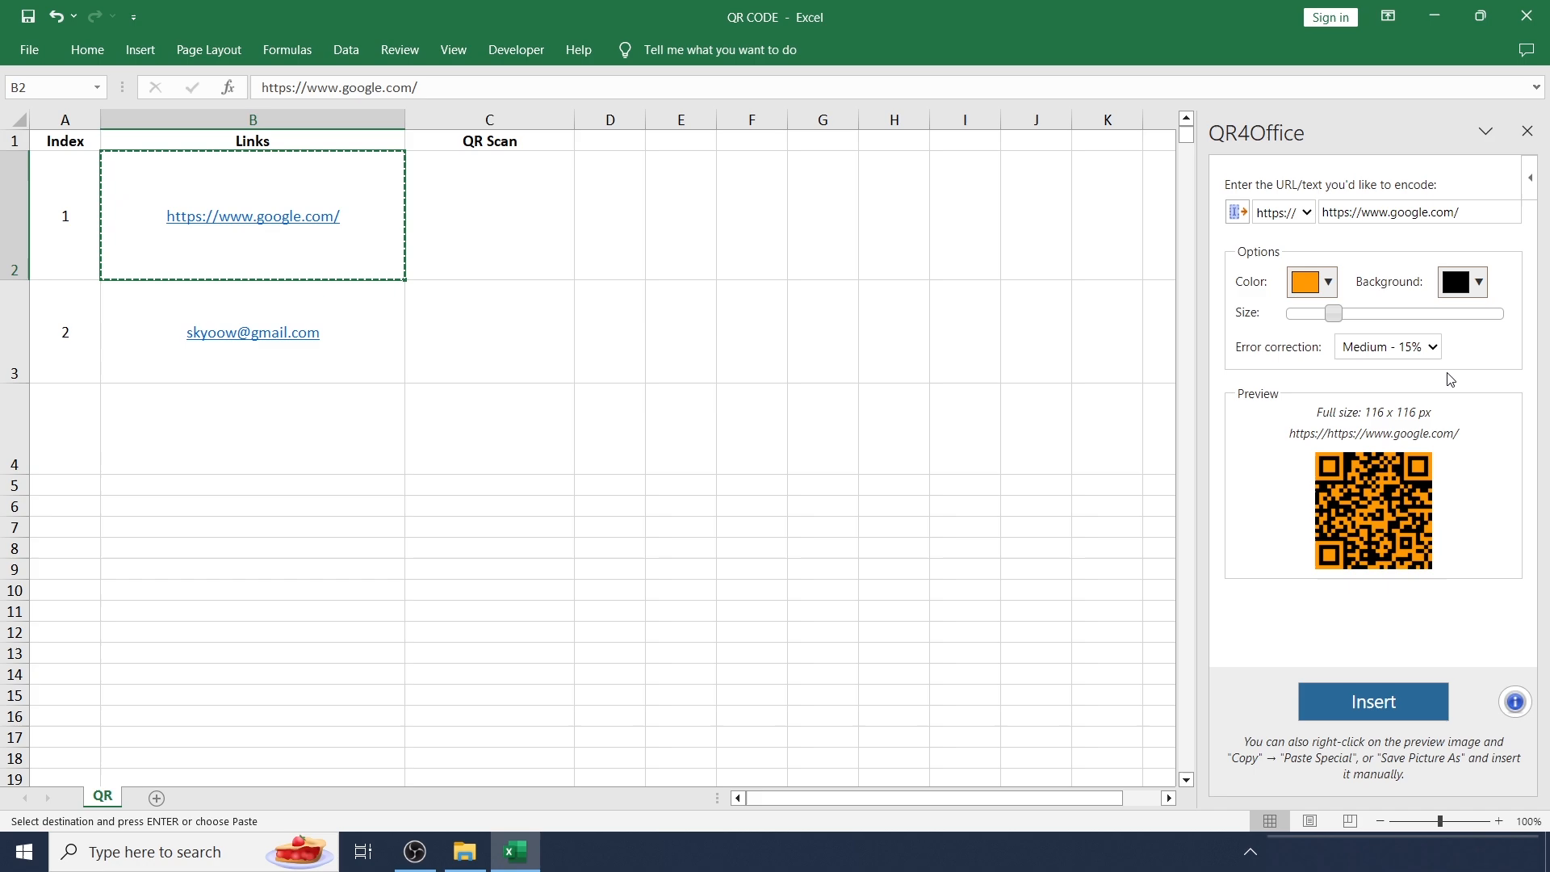
# - Set error correction to High - 30% and insert the Google QR code
pyautogui.click(1386, 345)
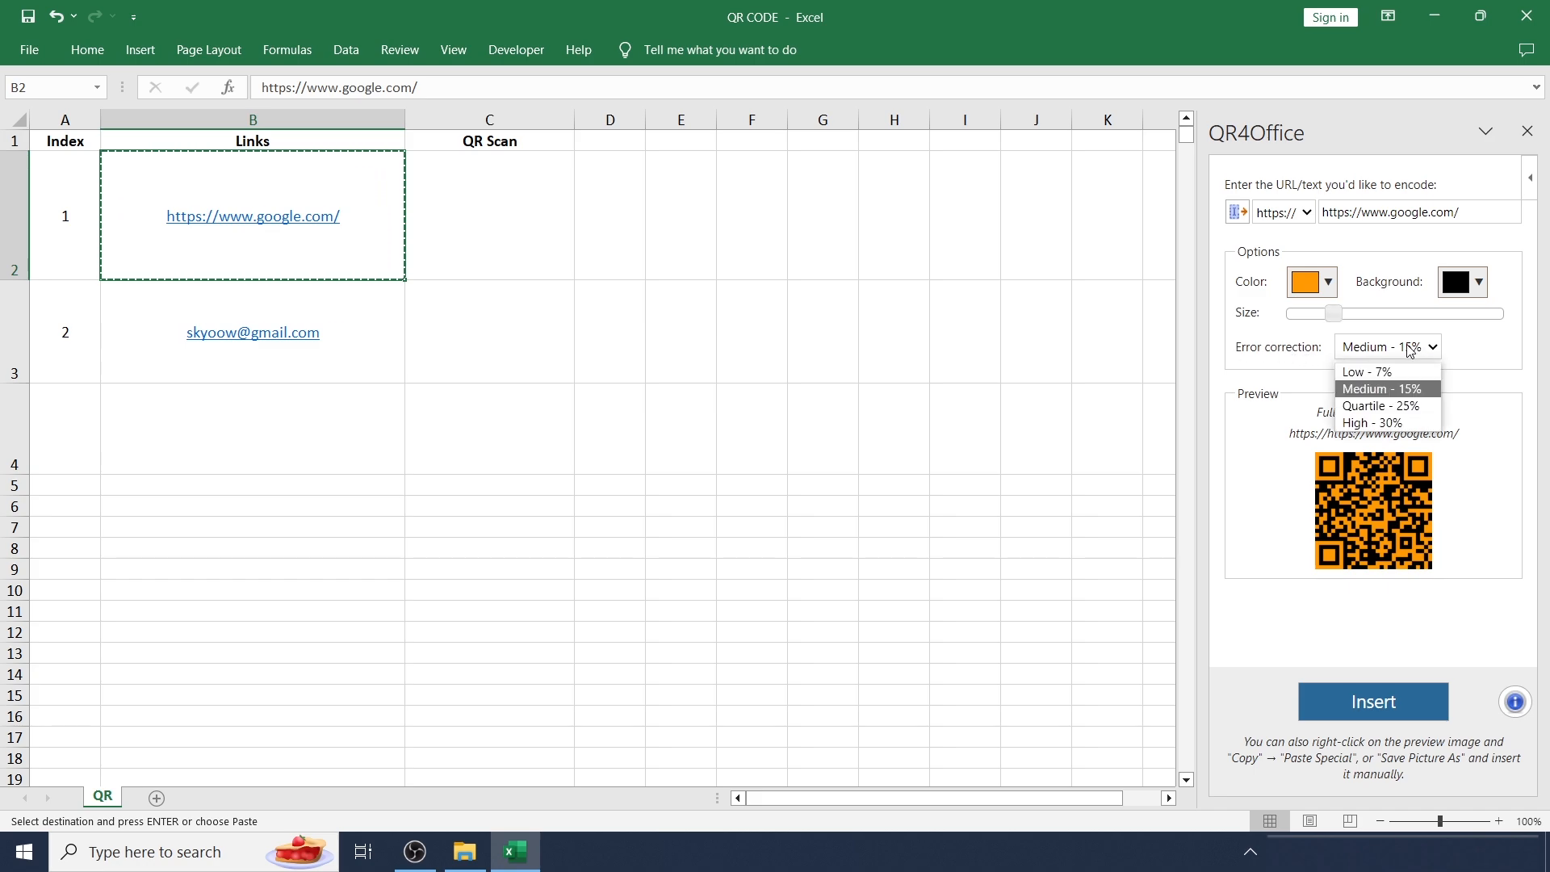
pyautogui.moveTo(1380, 405)
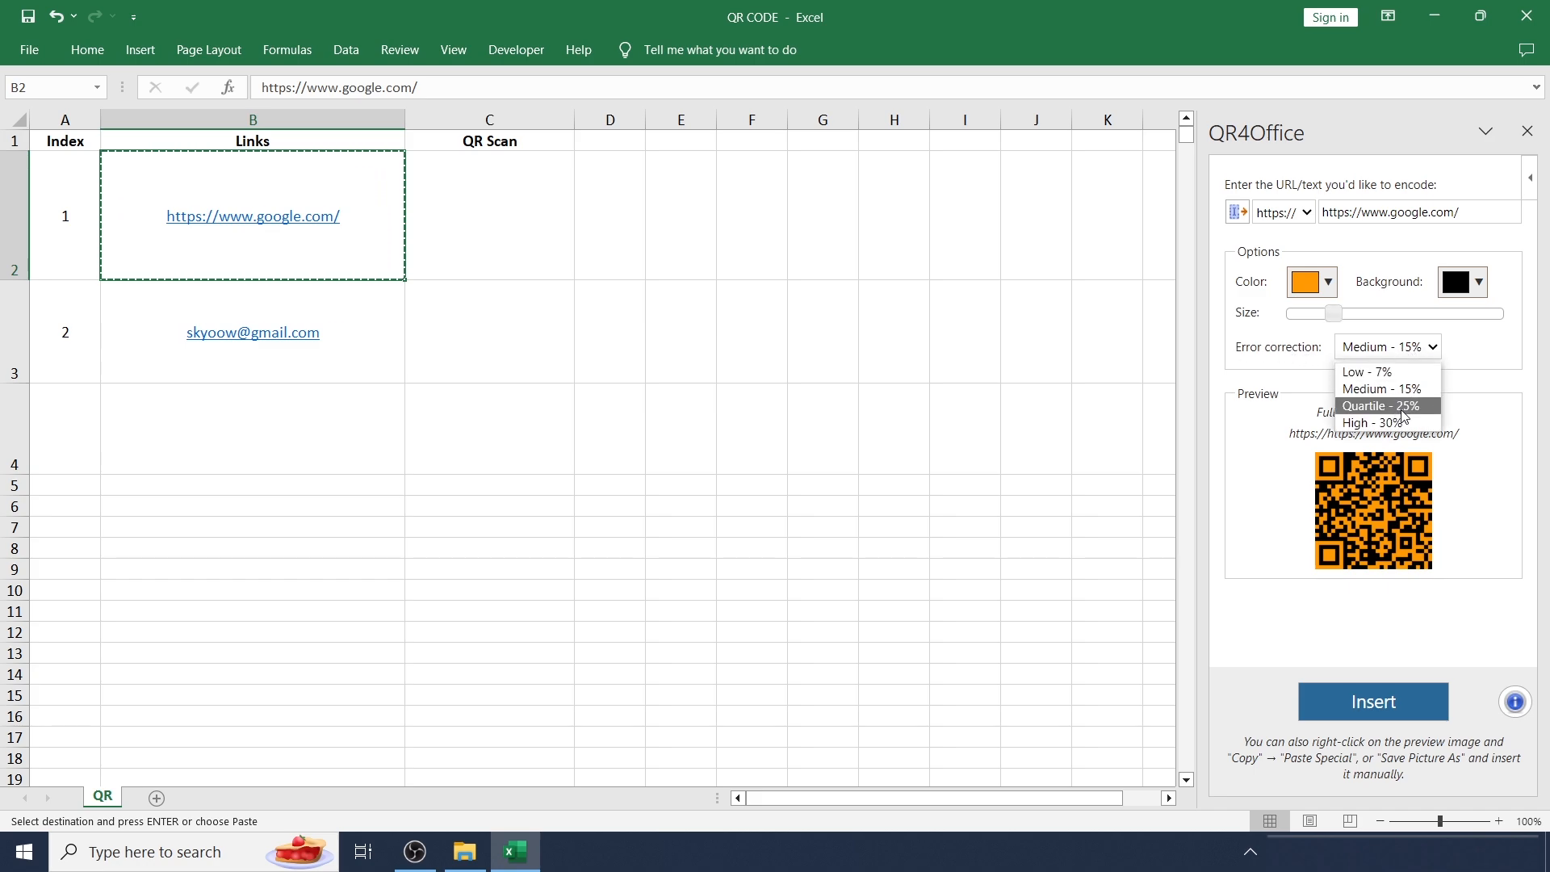
pyautogui.click(1367, 421)
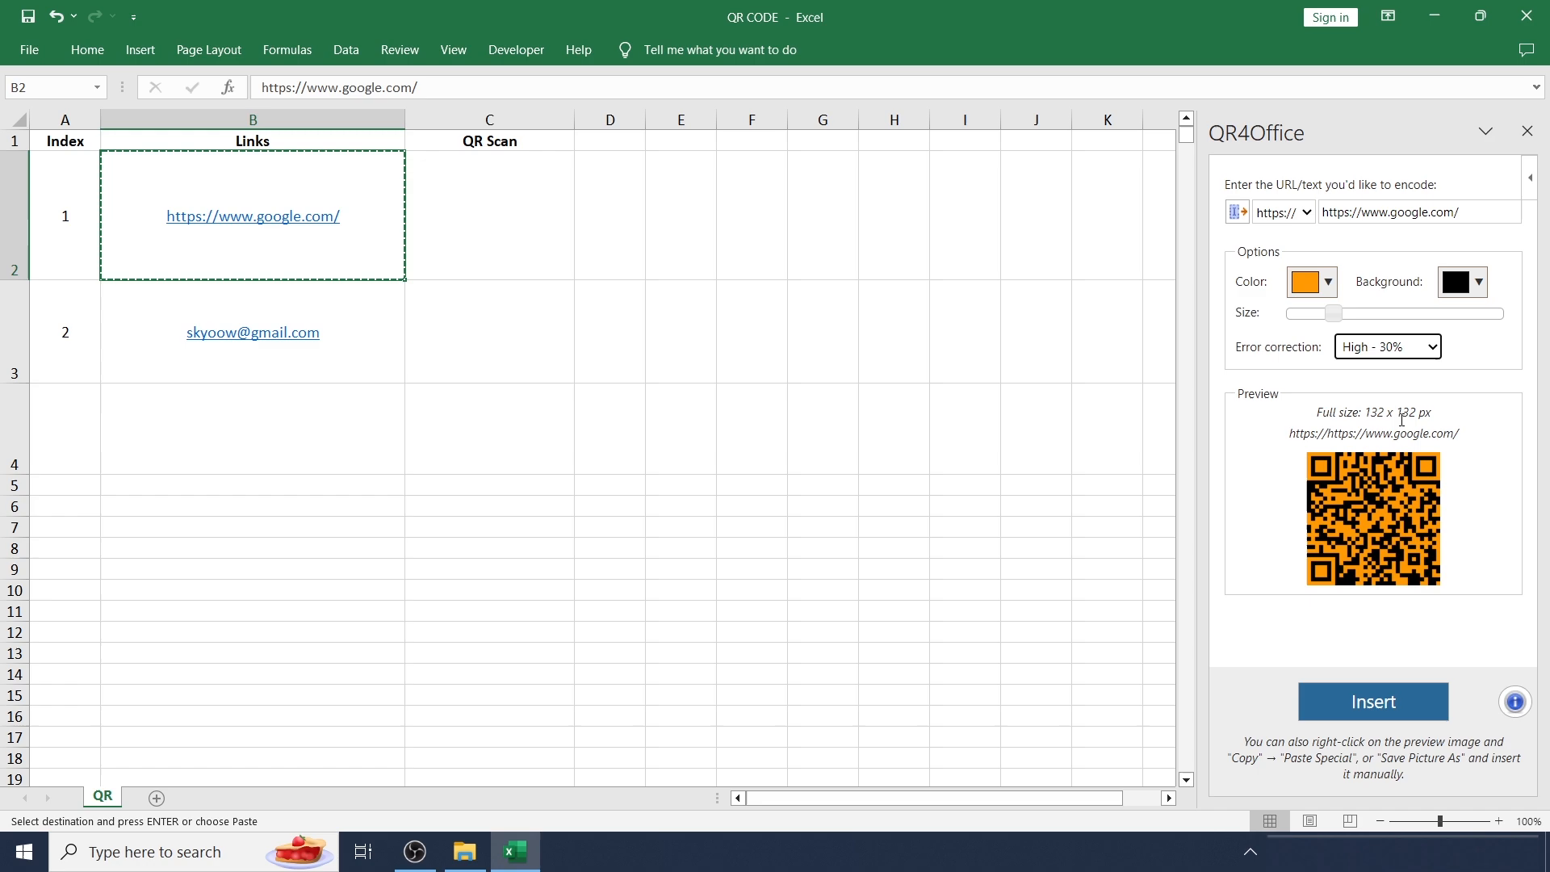
pyautogui.moveTo(1401, 535)
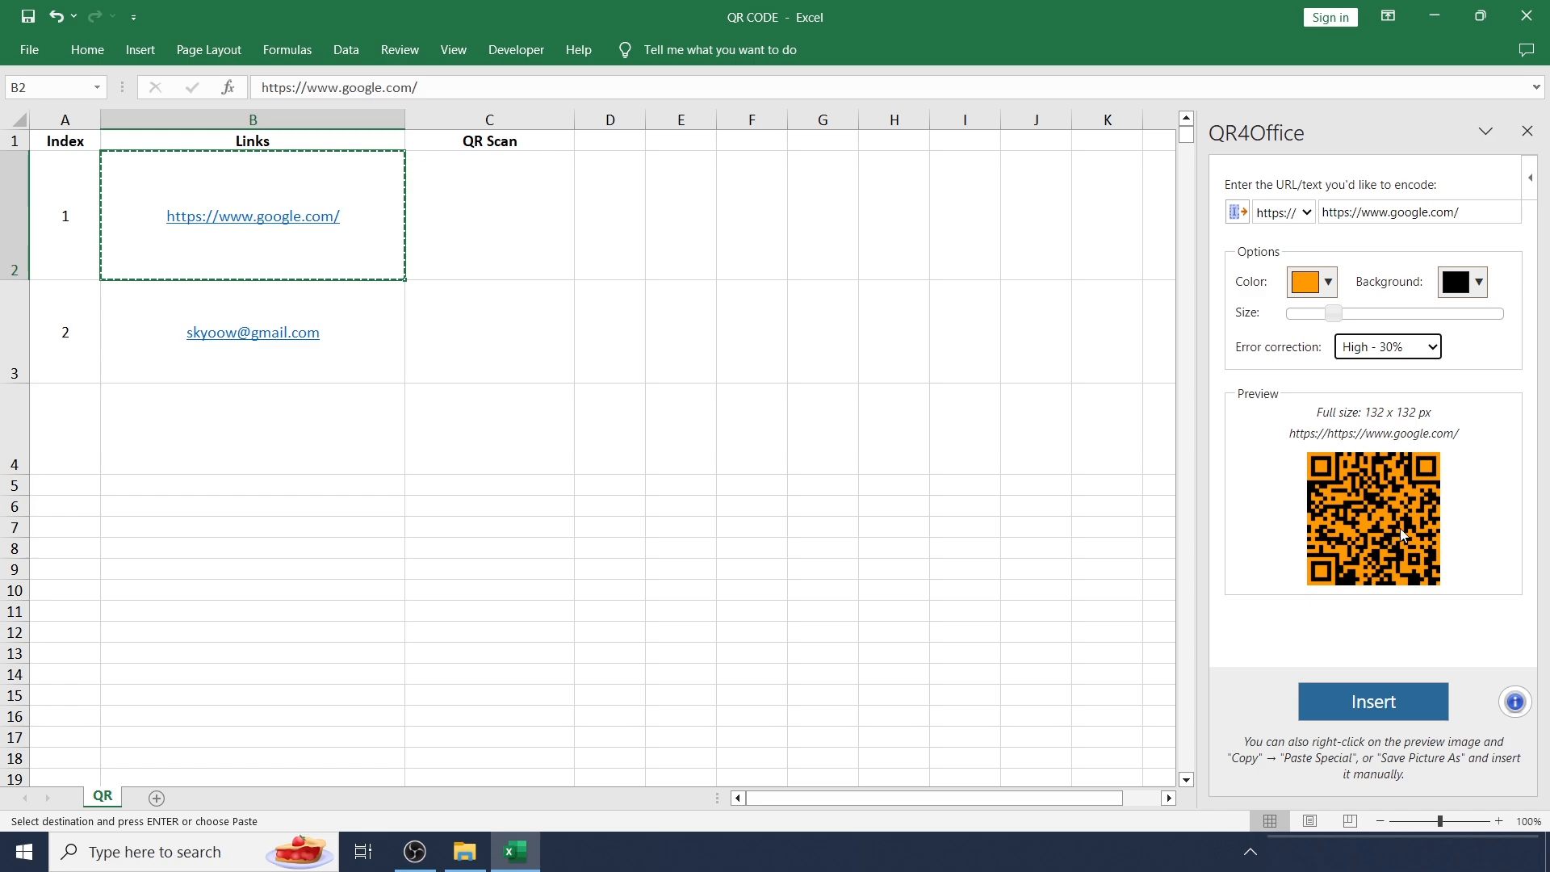
pyautogui.click(1372, 701)
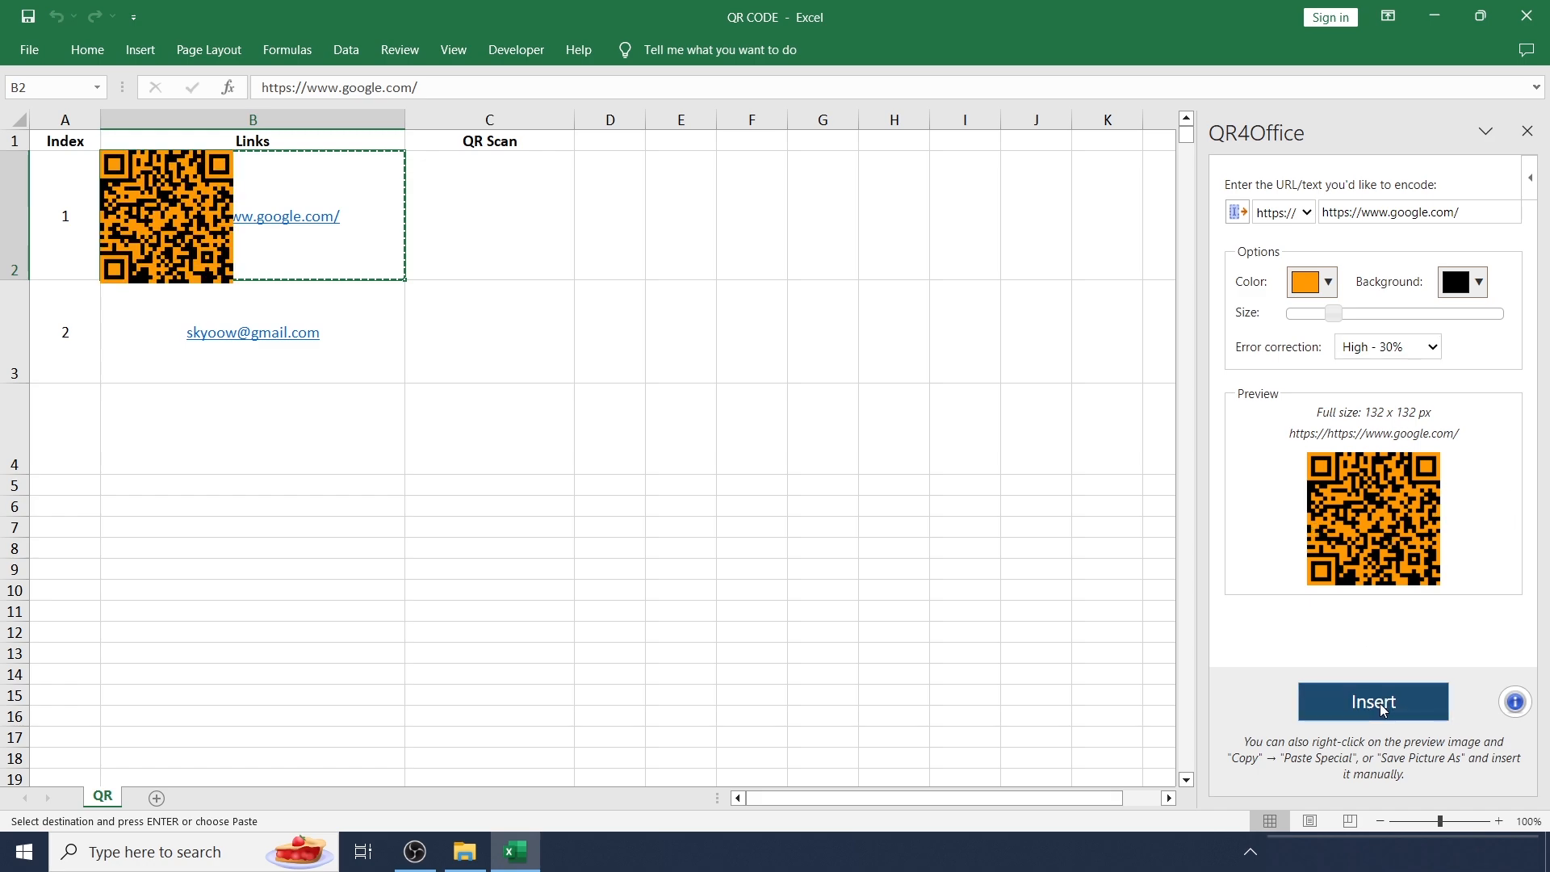
# - Position the inserted QR picture in cell C2 and move on to C3
pyautogui.click(488, 427)
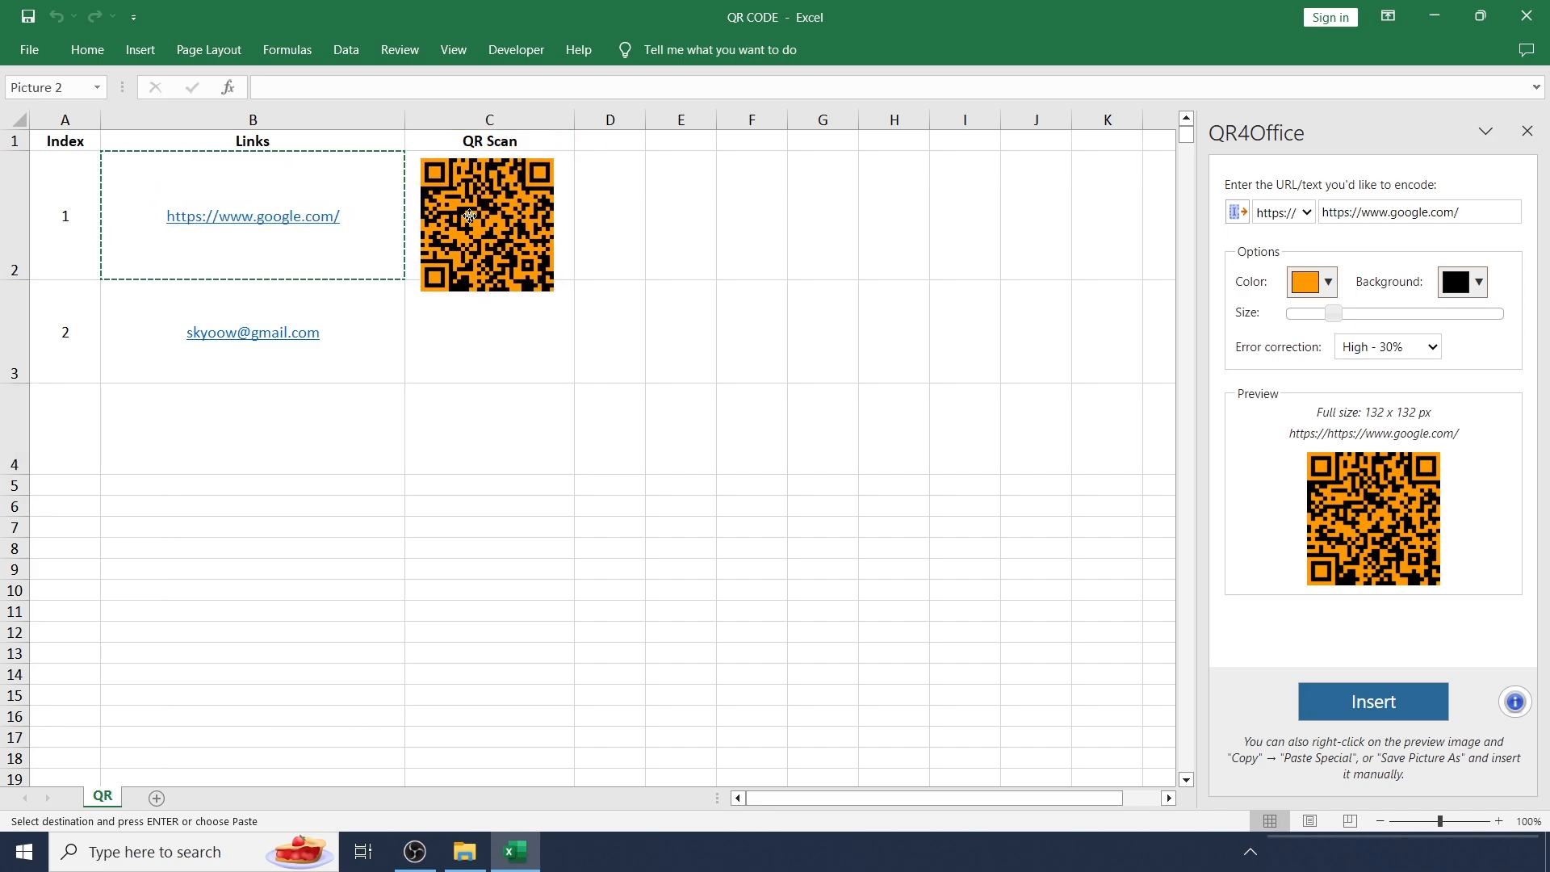
pyautogui.click(486, 223)
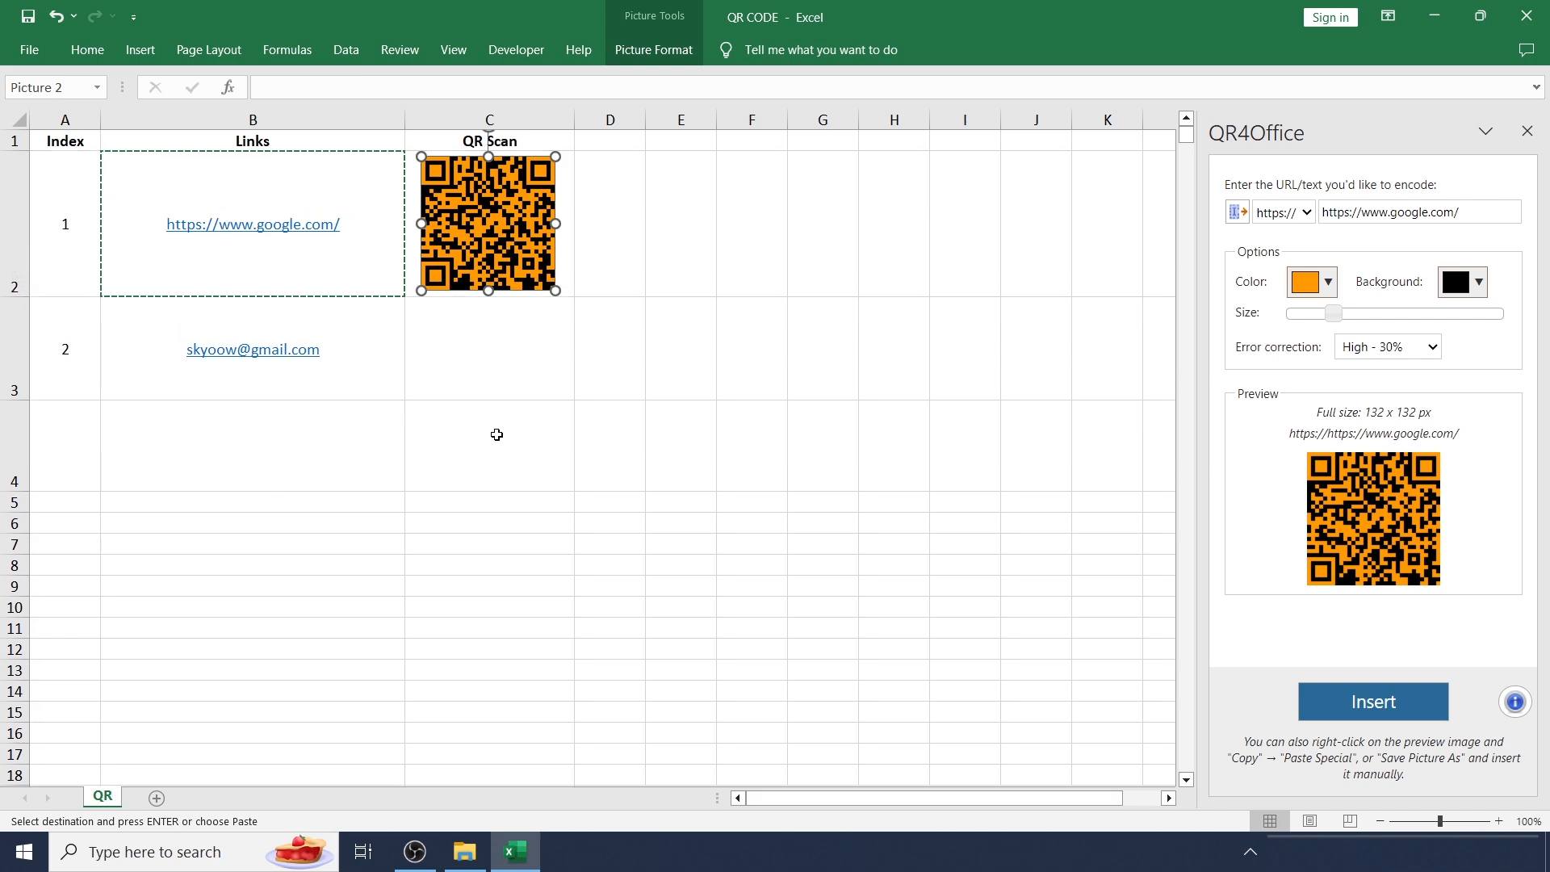
pyautogui.click(487, 348)
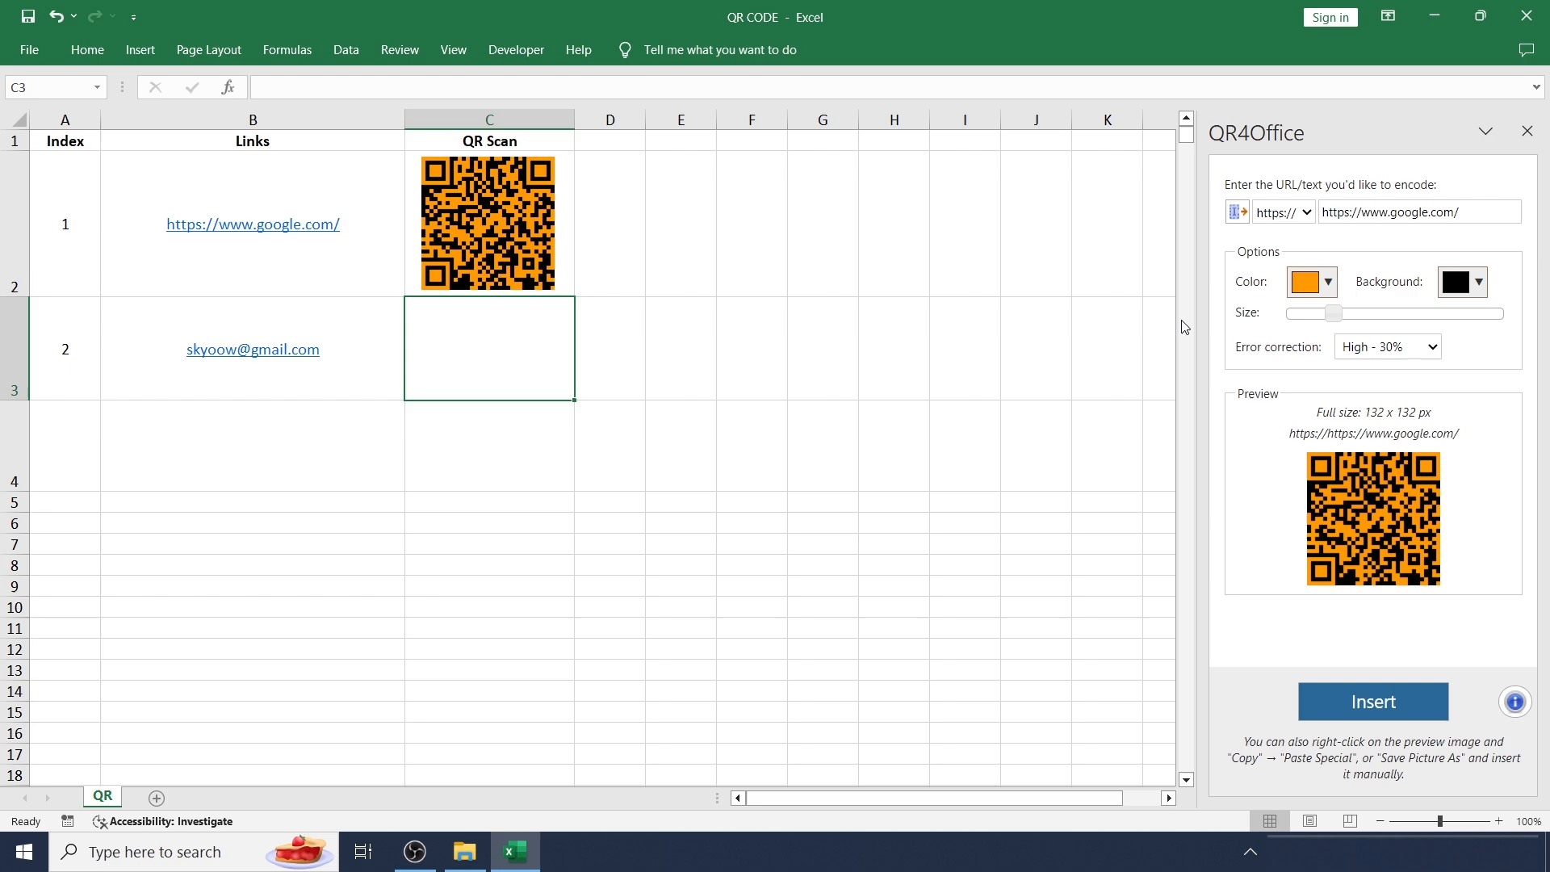
pyautogui.click(1280, 212)
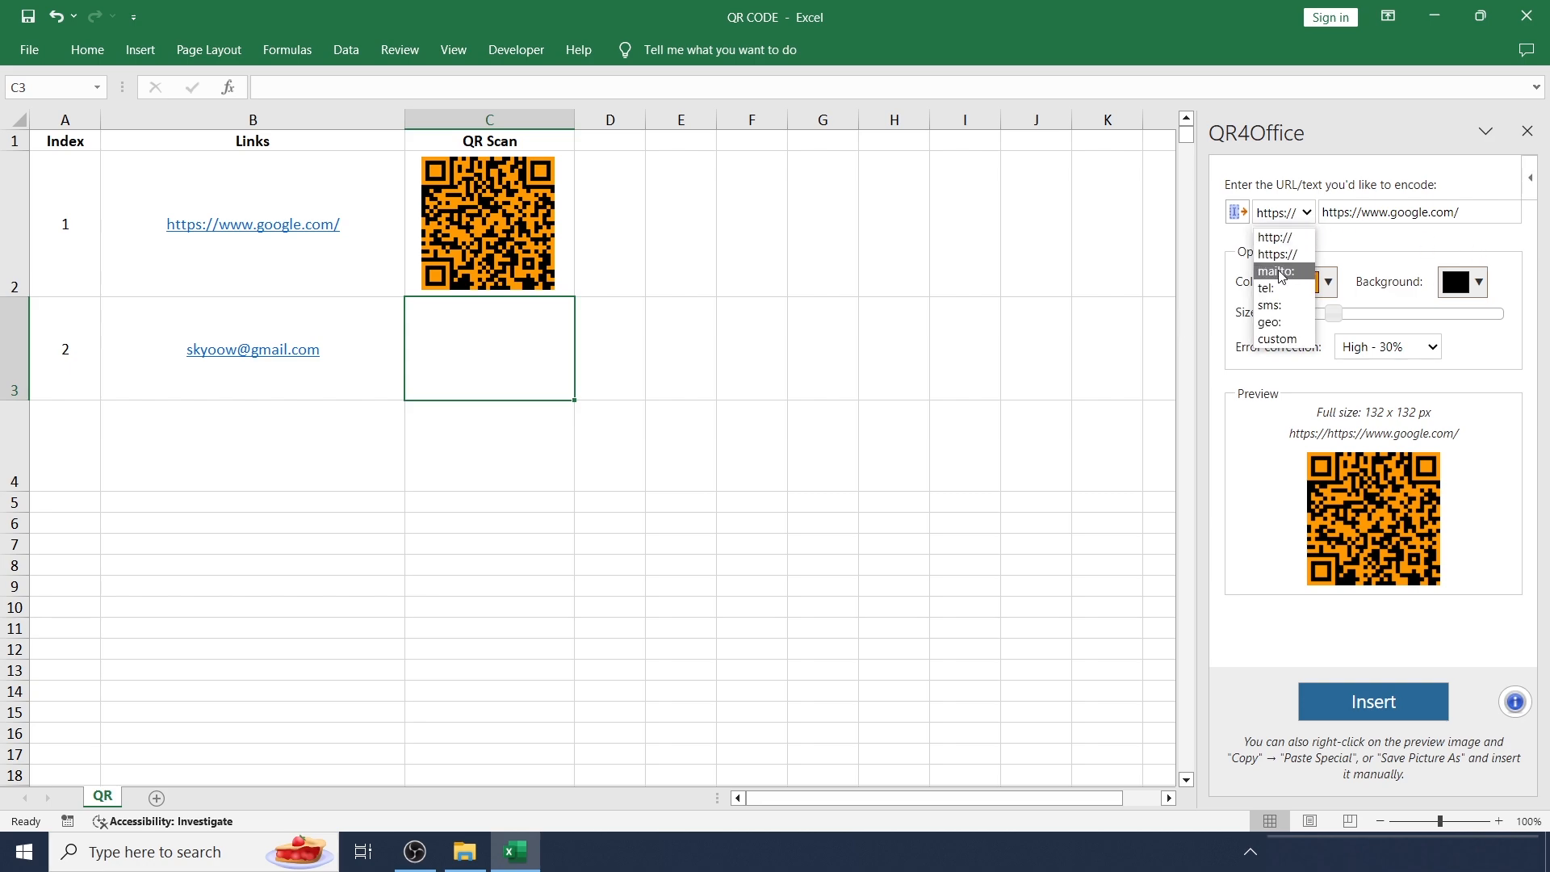
pyautogui.click(1279, 271)
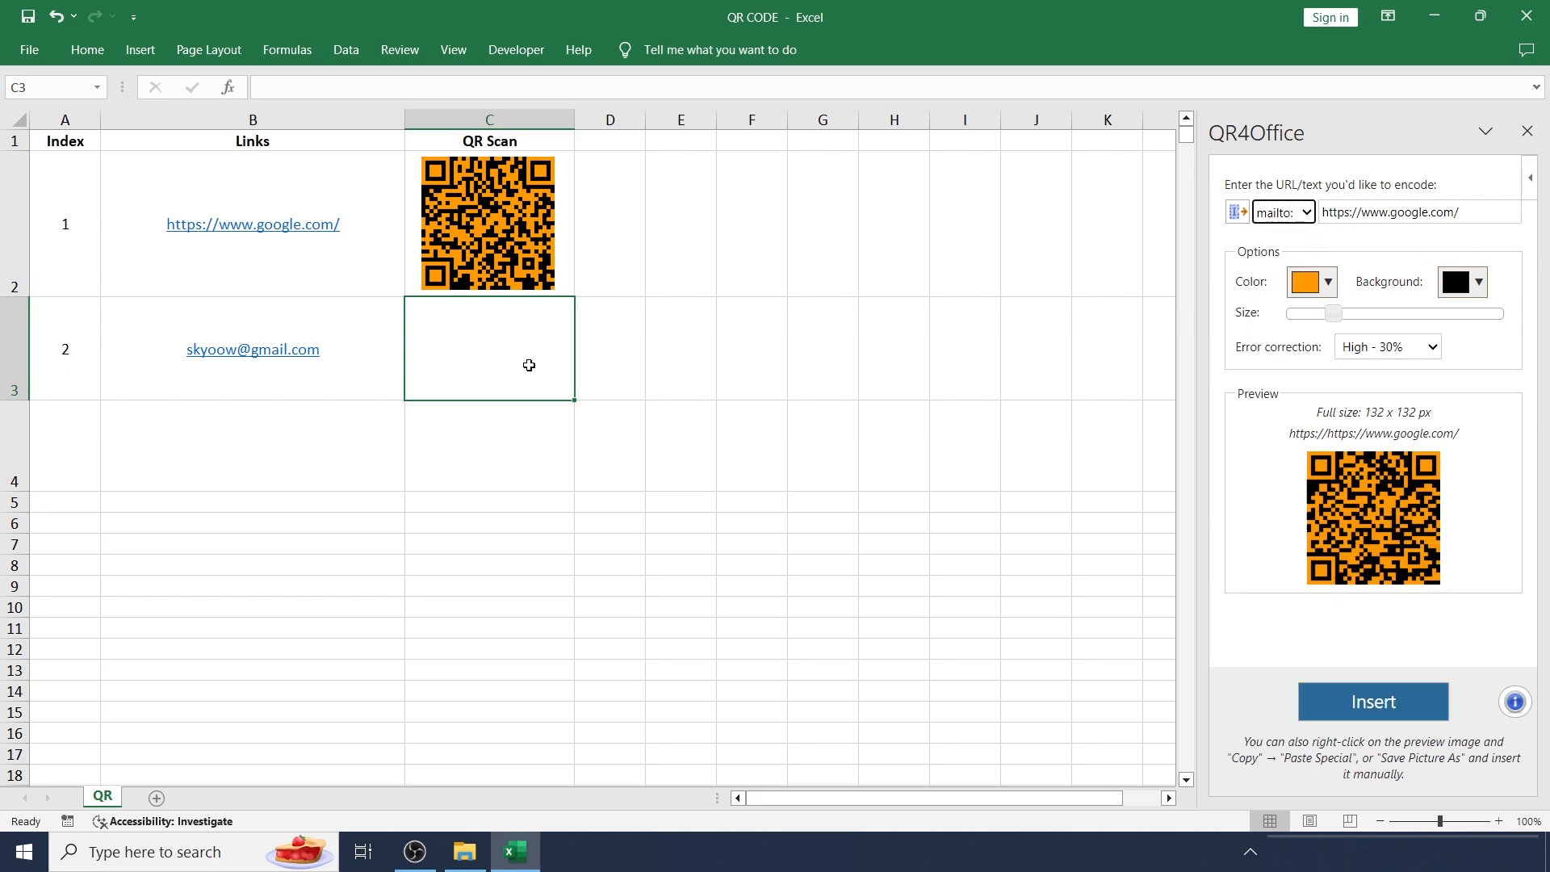
pyautogui.click(679, 348)
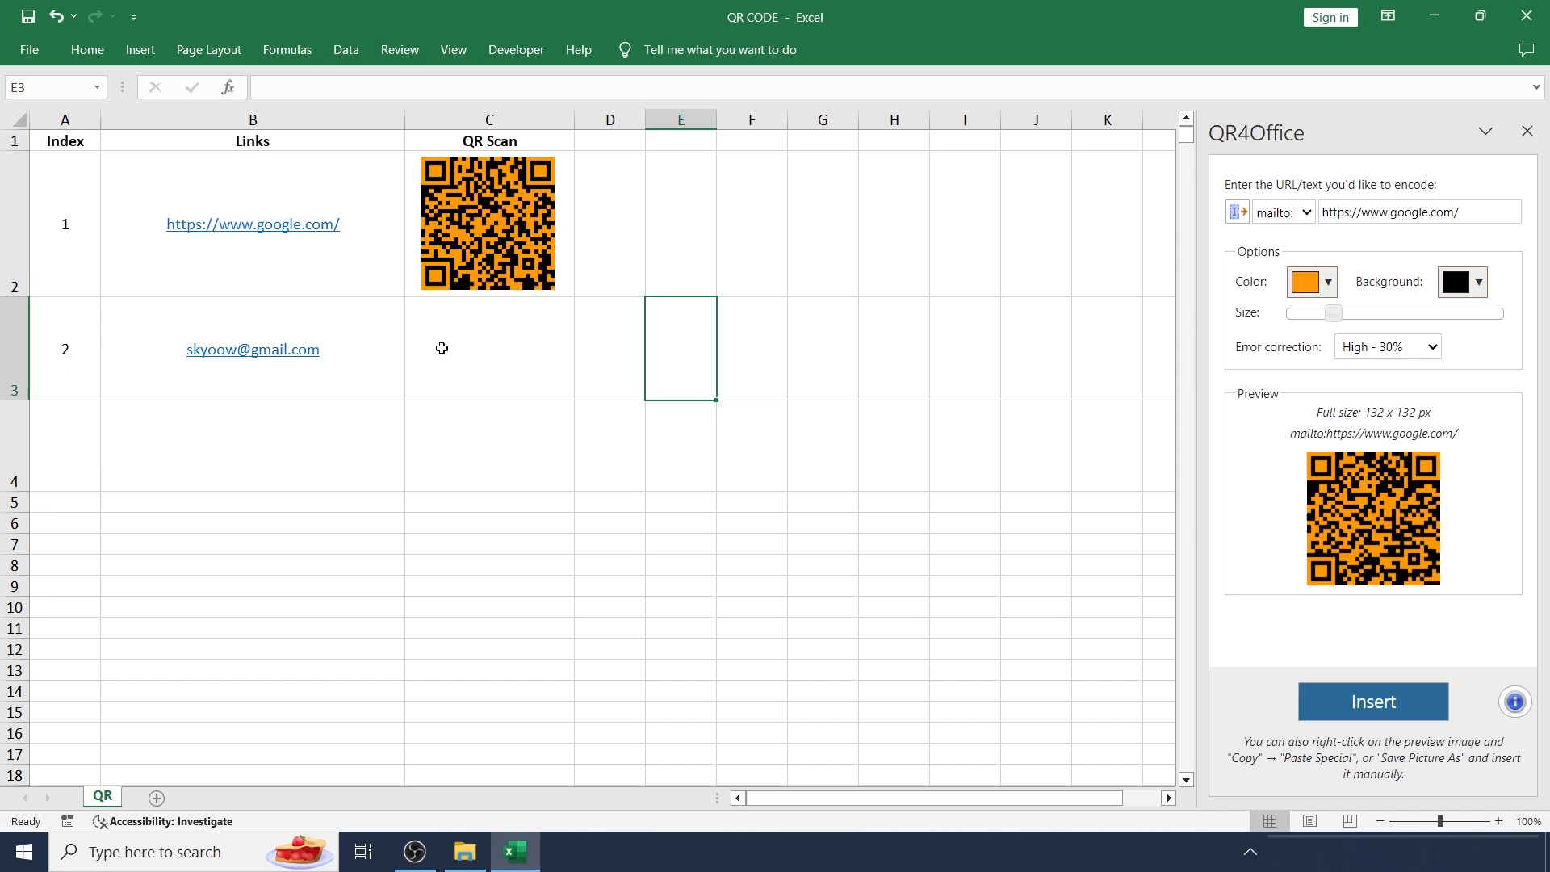
pyautogui.click(252, 349)
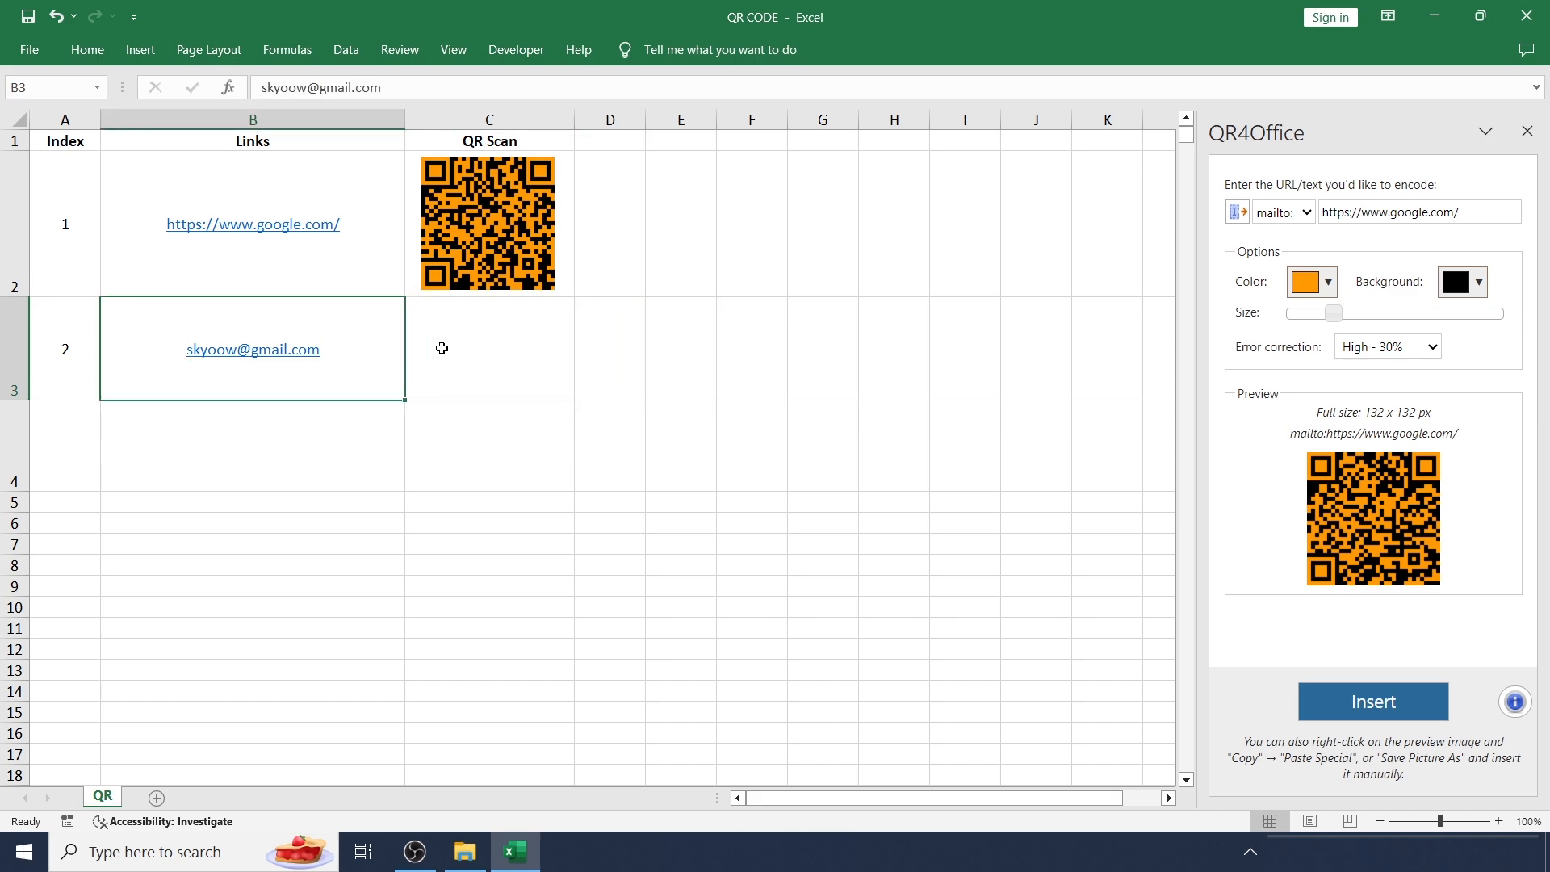
pyautogui.tripleClick(1417, 212)
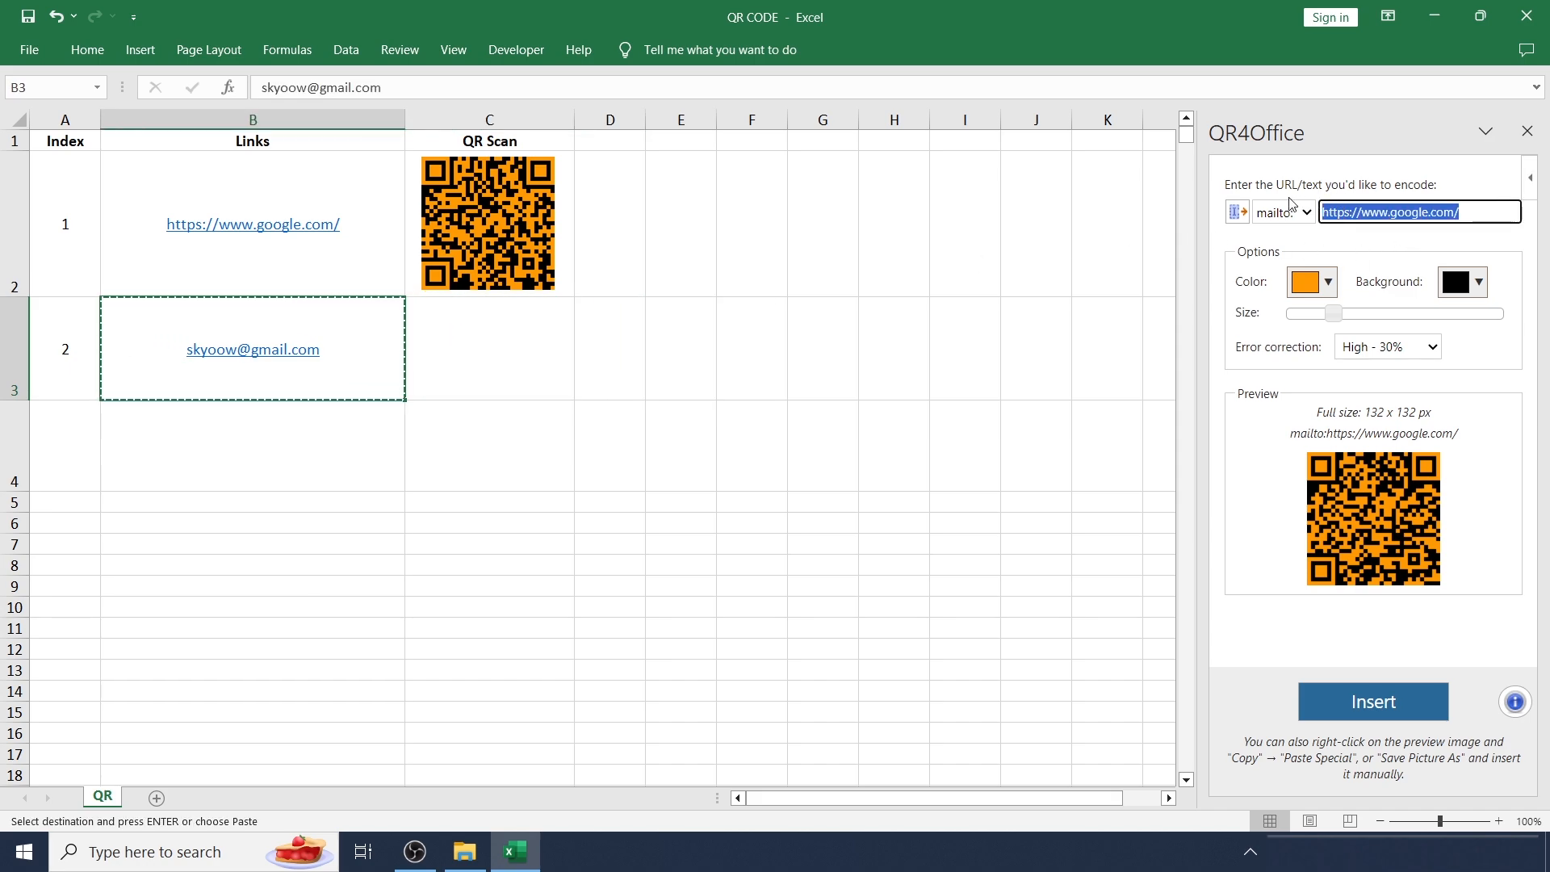
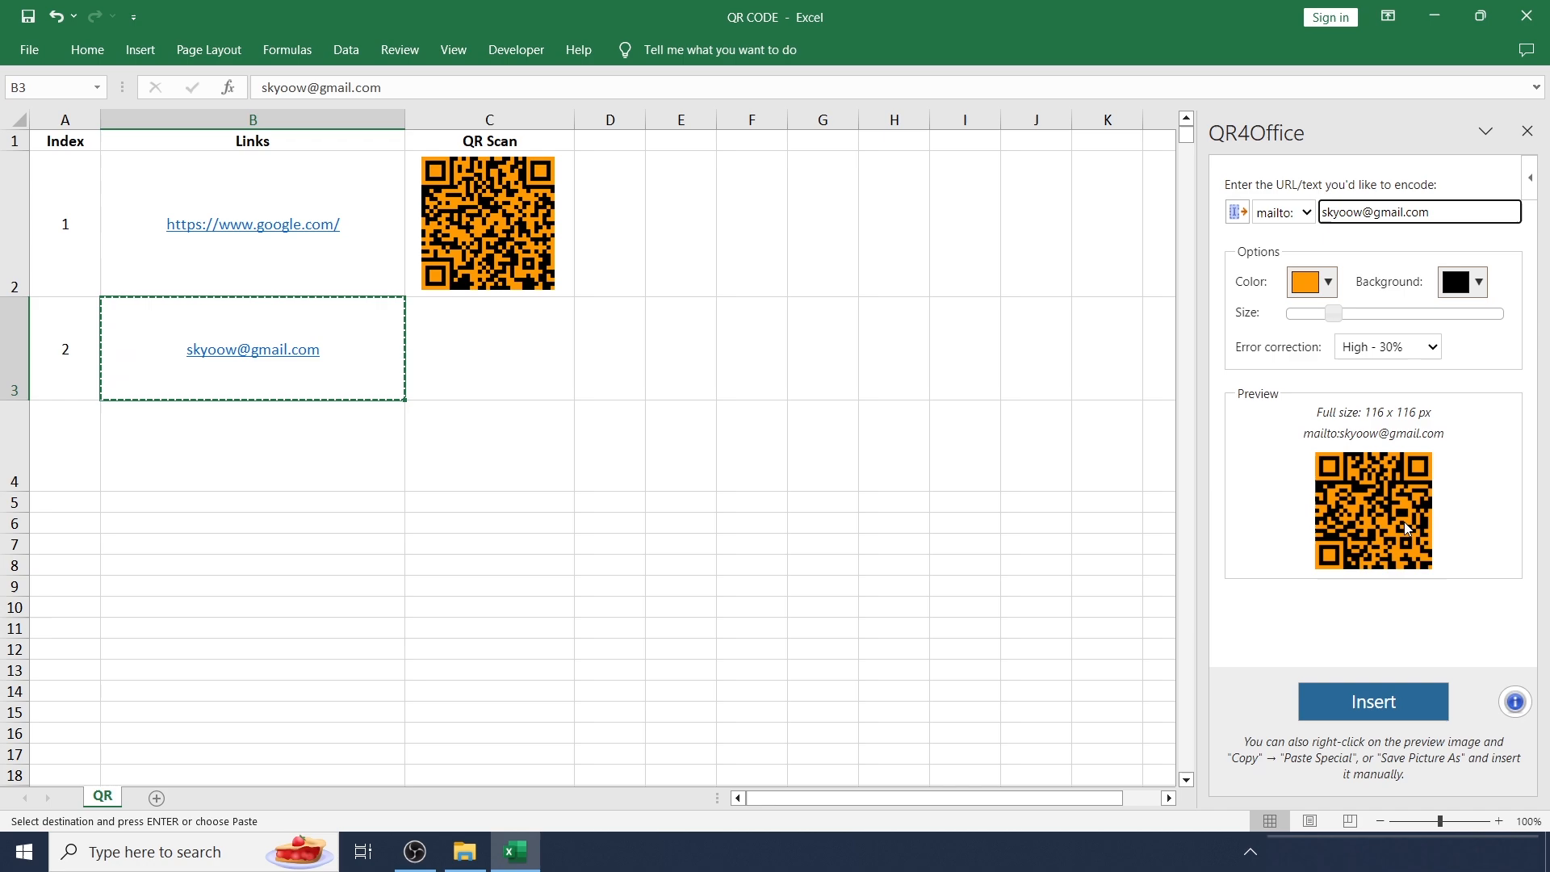
pyautogui.moveTo(1419, 715)
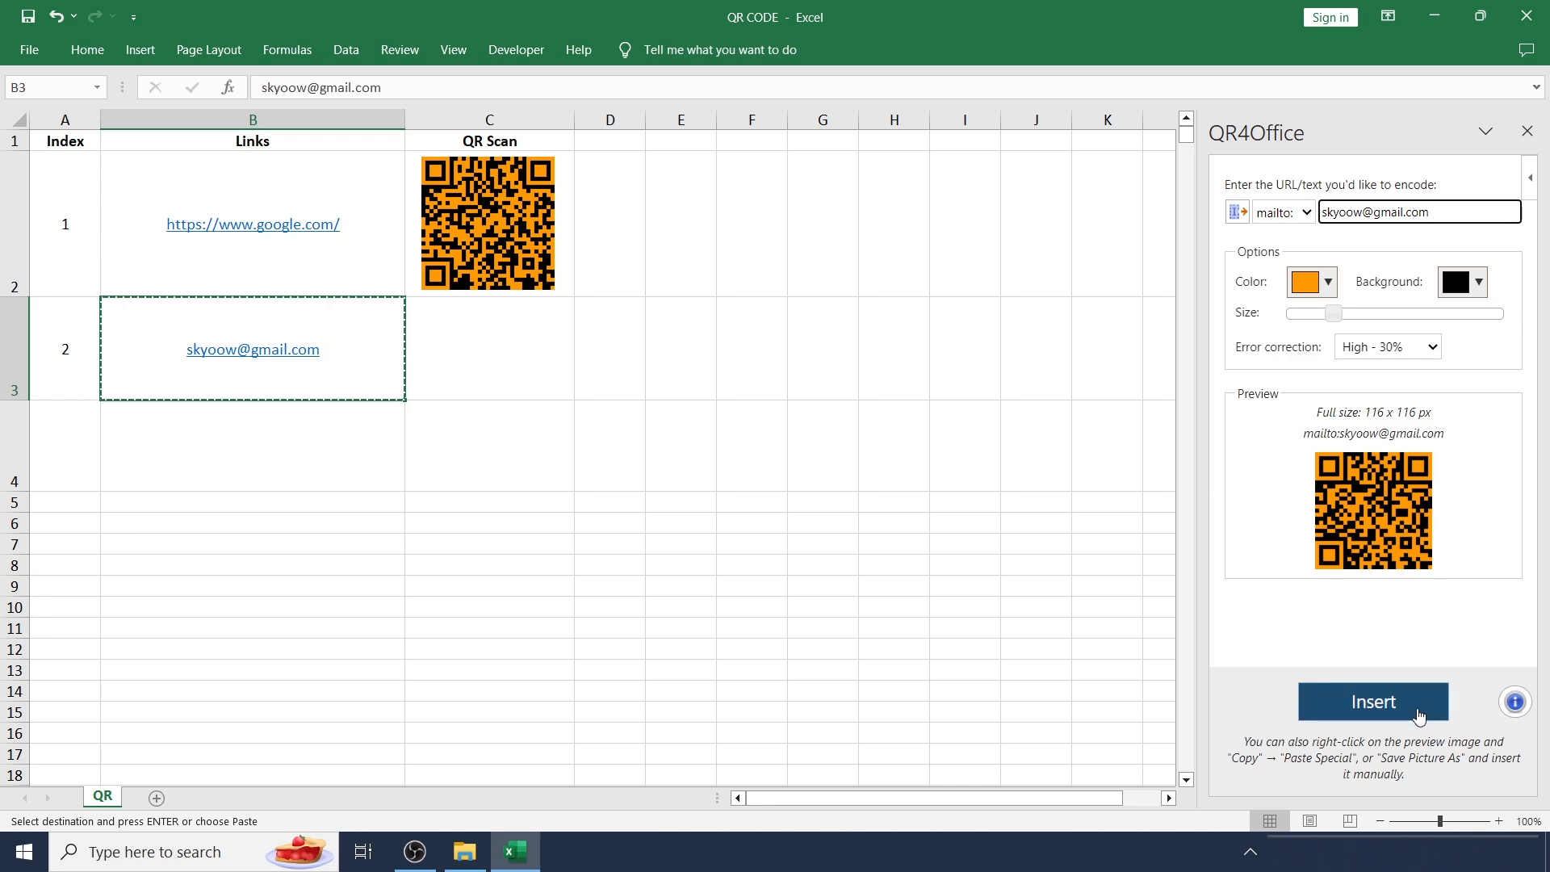
# - Insert the email QR code into C3 and deselect the picture
pyautogui.click(1372, 701)
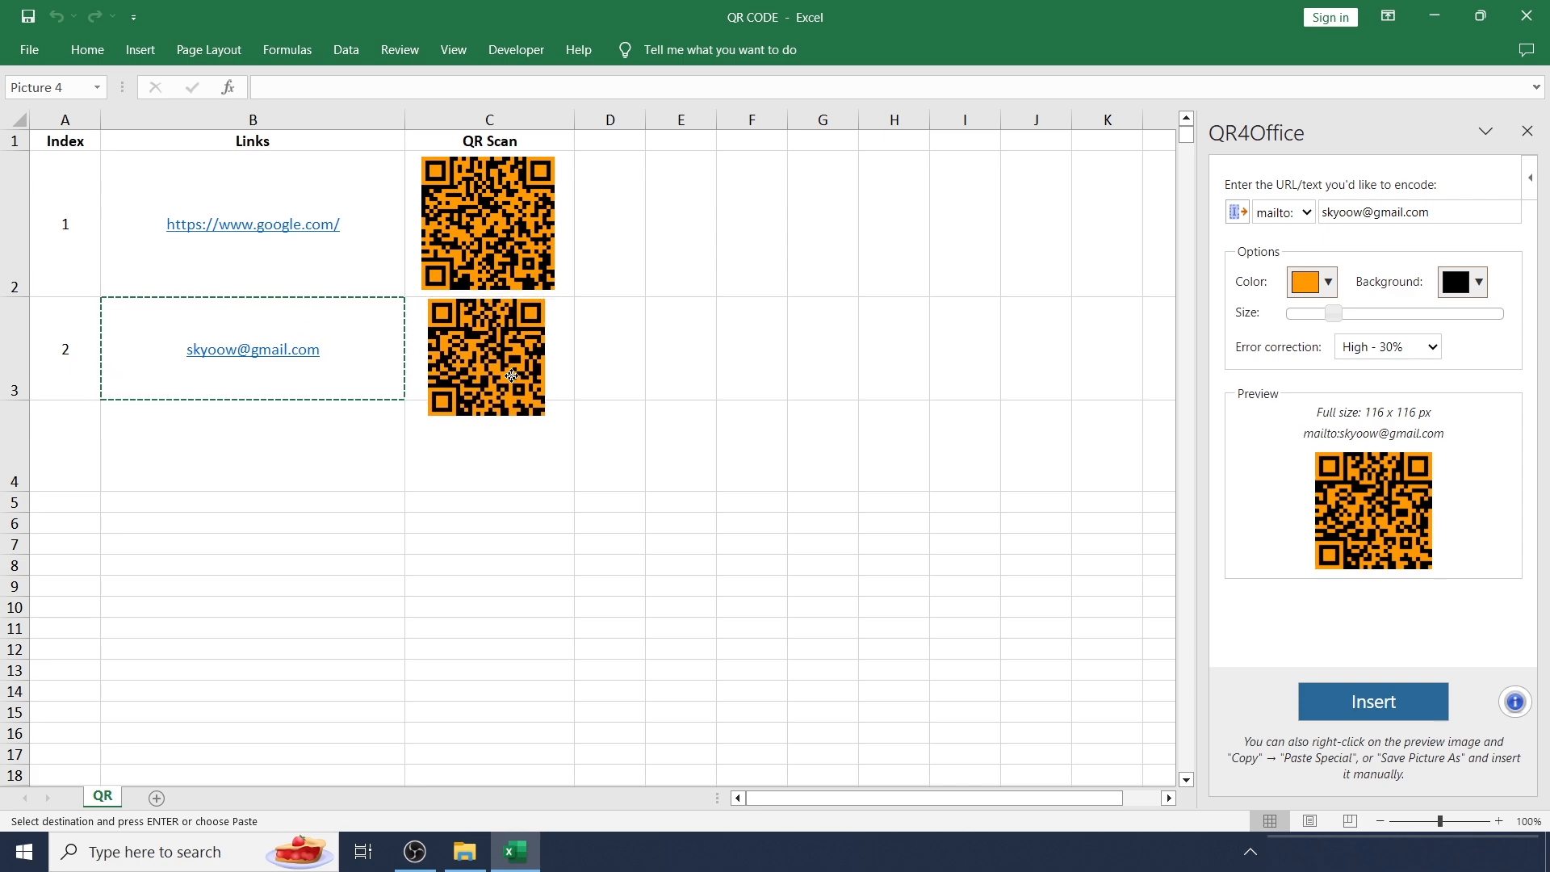
pyautogui.click(608, 349)
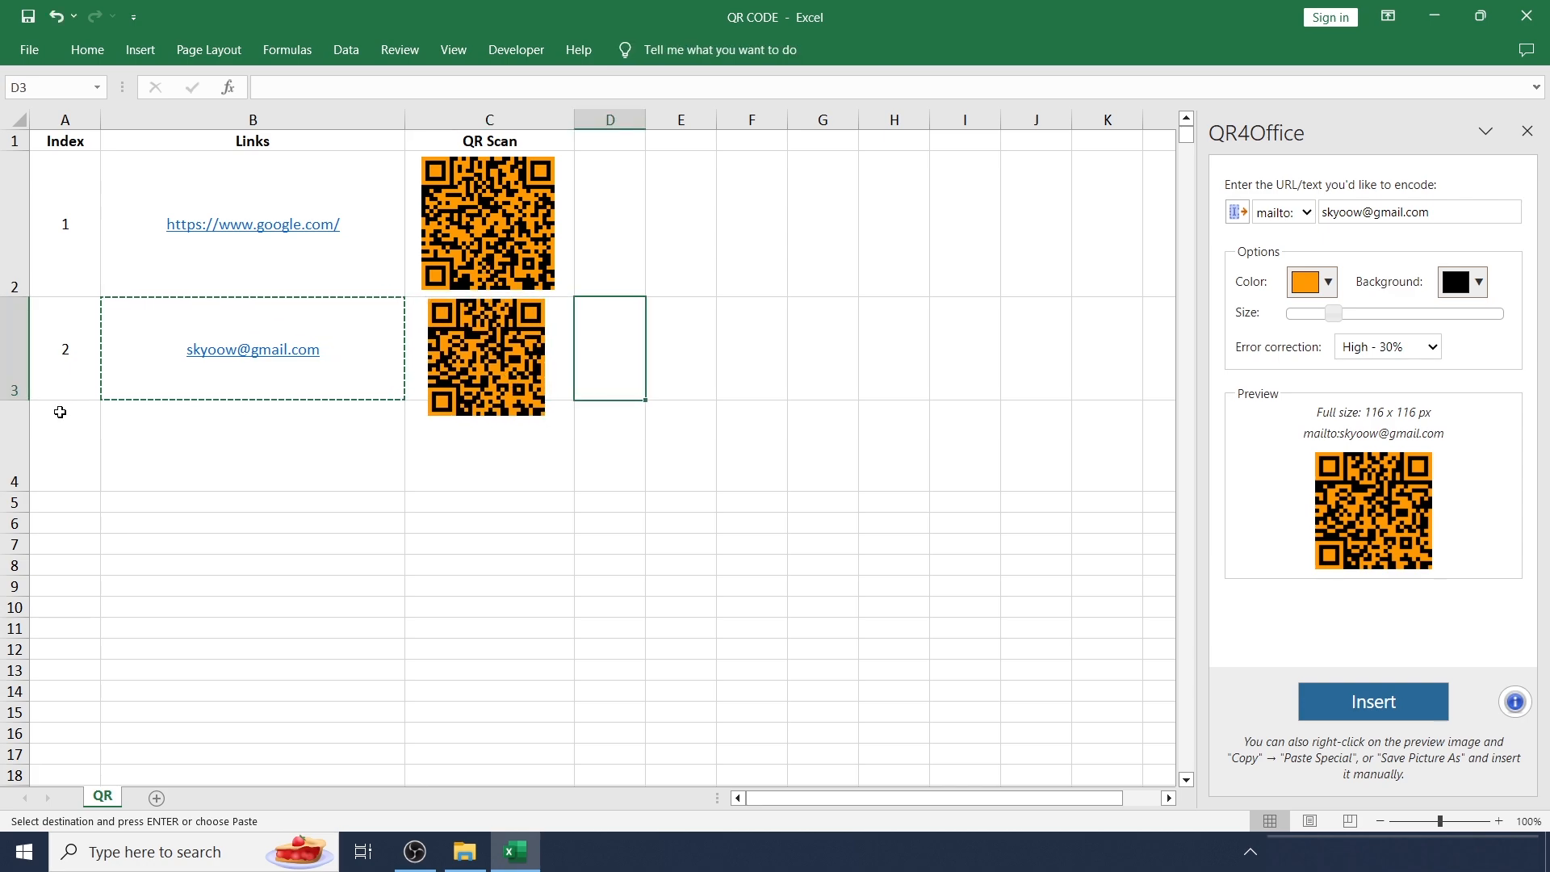